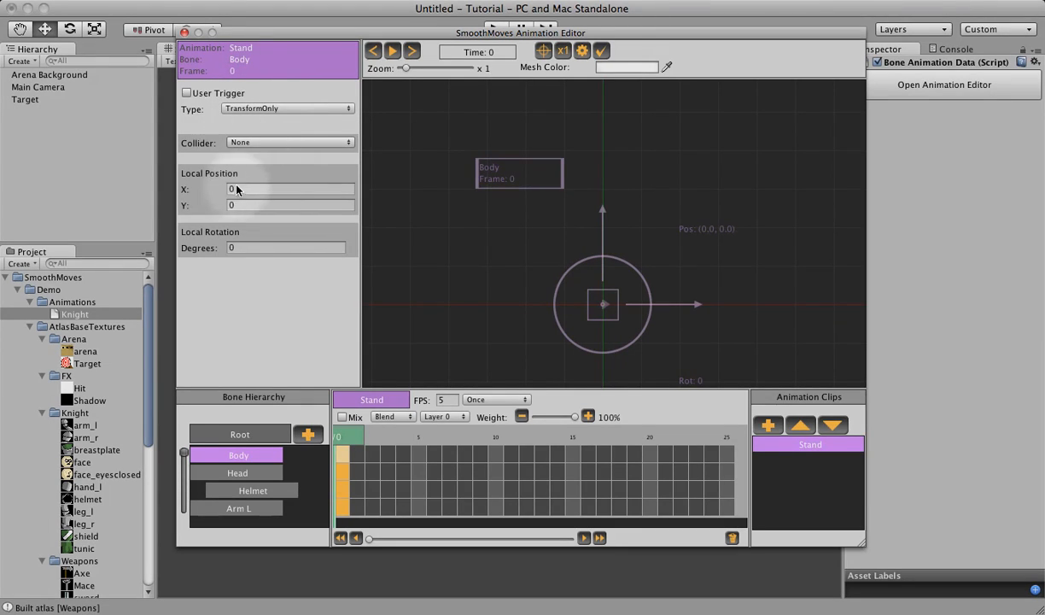
pyautogui.moveTo(461, 277)
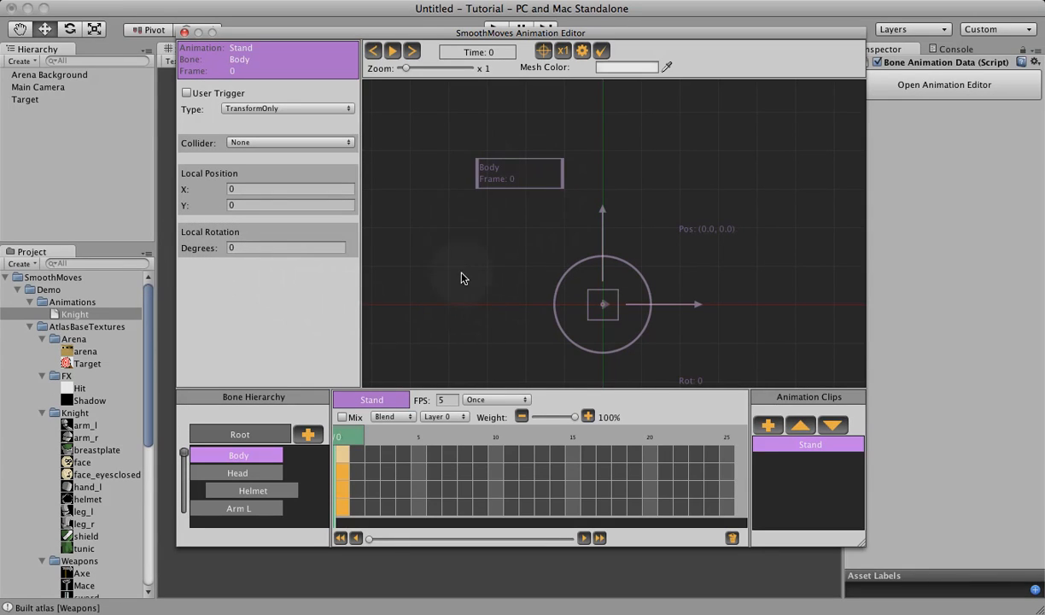
pyautogui.moveTo(653, 298)
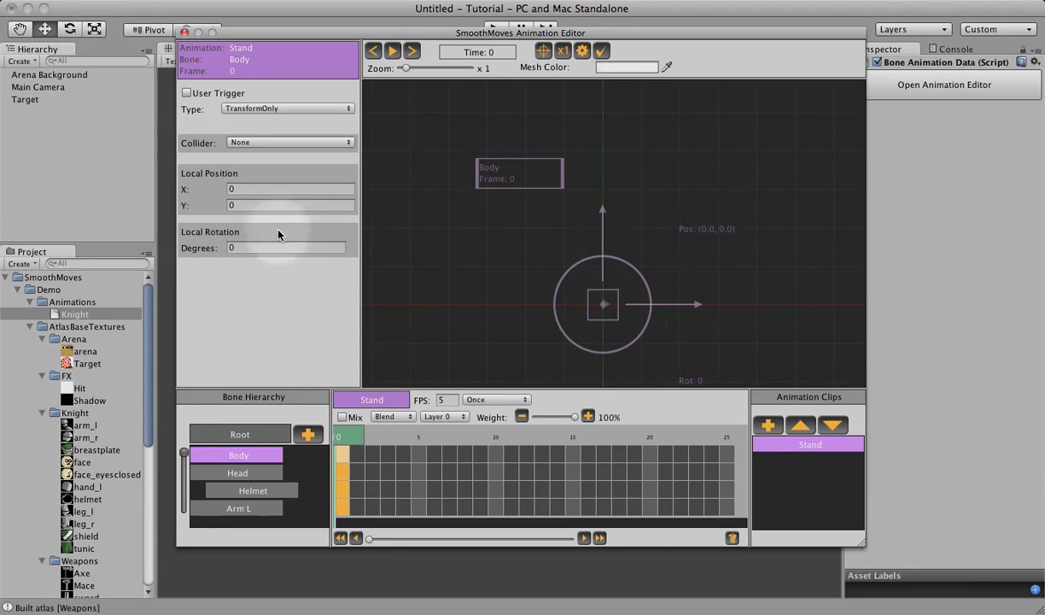
pyautogui.moveTo(527, 258)
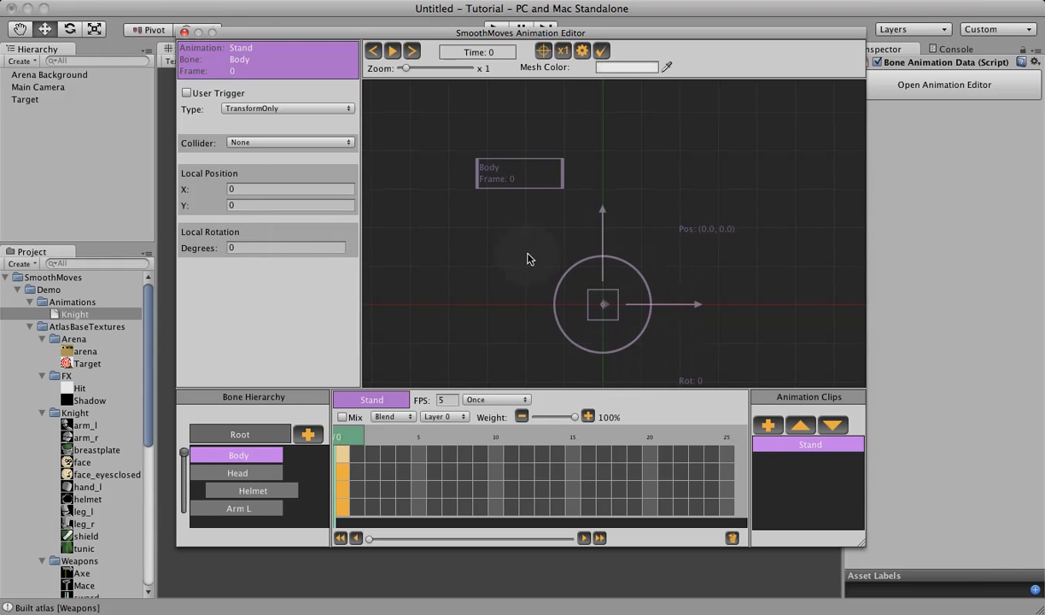
pyautogui.moveTo(602, 288)
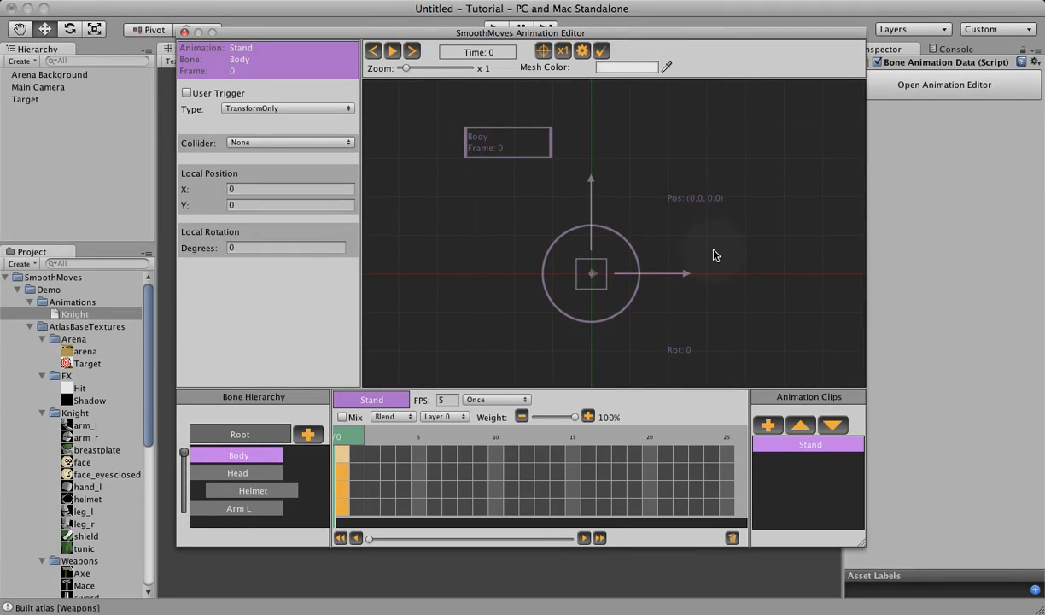
pyautogui.moveTo(674, 253)
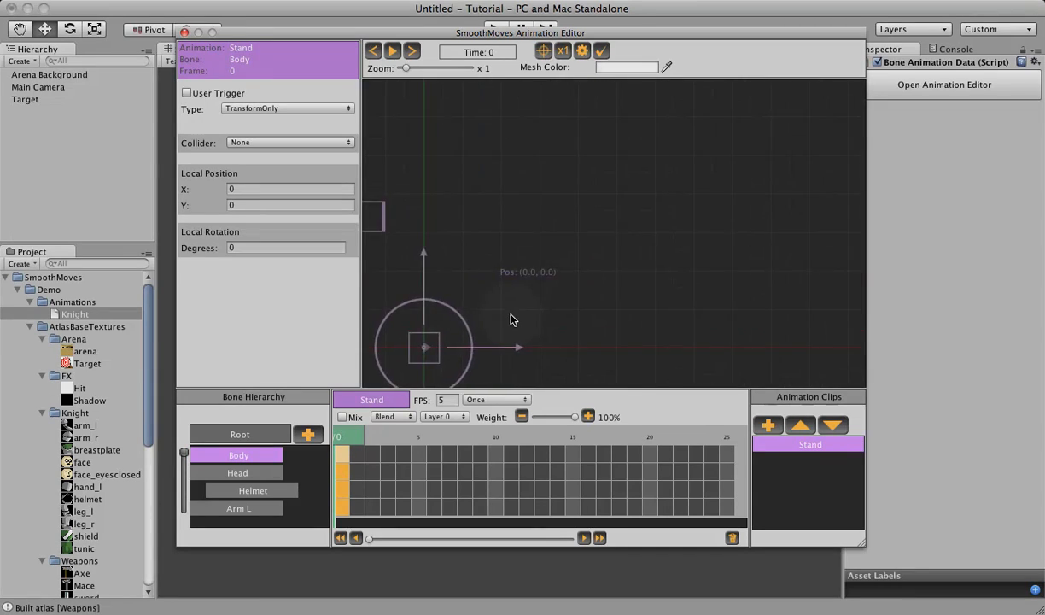
# Recentre and zoom the preview on the bone, step one frame forward and reset the zoom
pyautogui.moveTo(425, 348); pyautogui.dragTo(548, 264)
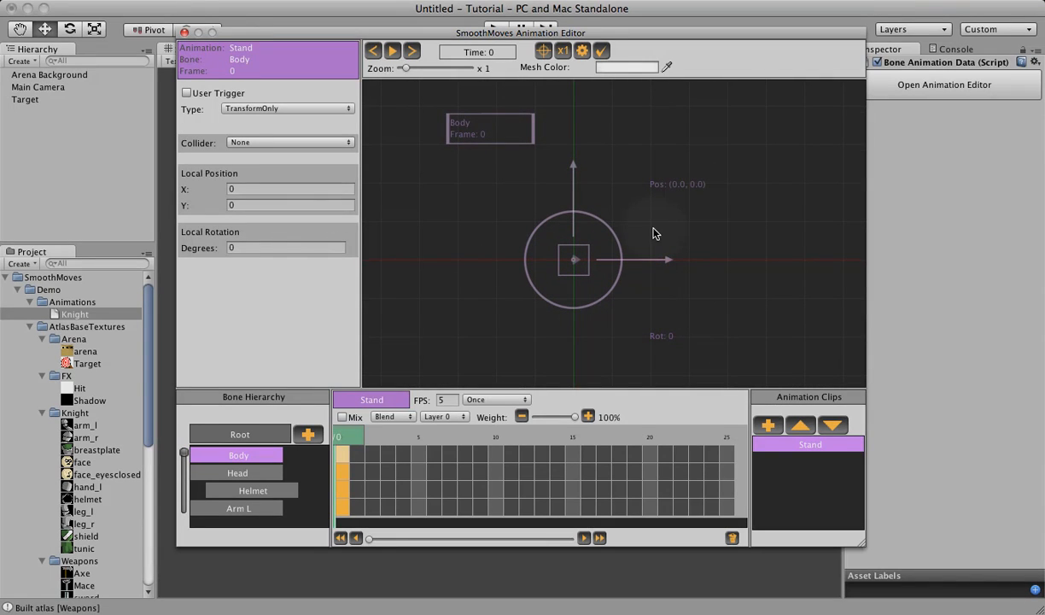
pyautogui.moveTo(574, 244)
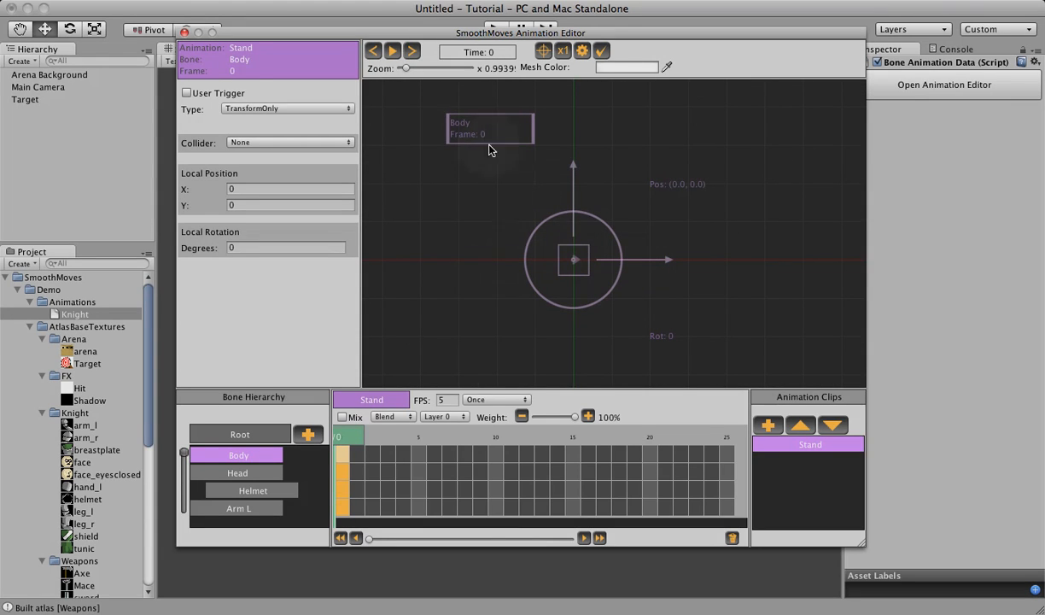
pyautogui.moveTo(405, 67); pyautogui.dragTo(426, 68)
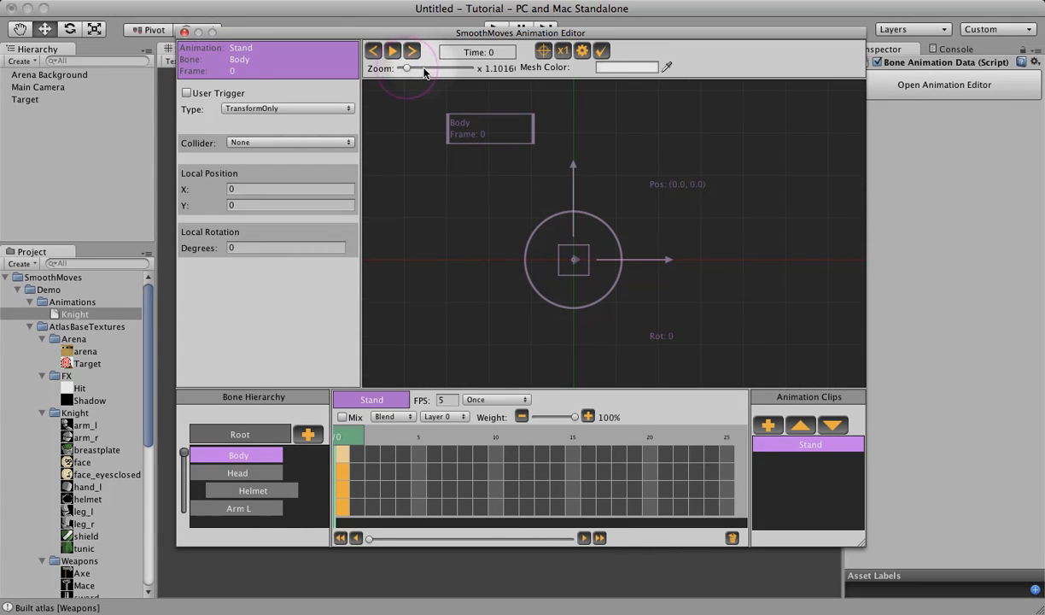
pyautogui.moveTo(407, 67); pyautogui.dragTo(418, 67)
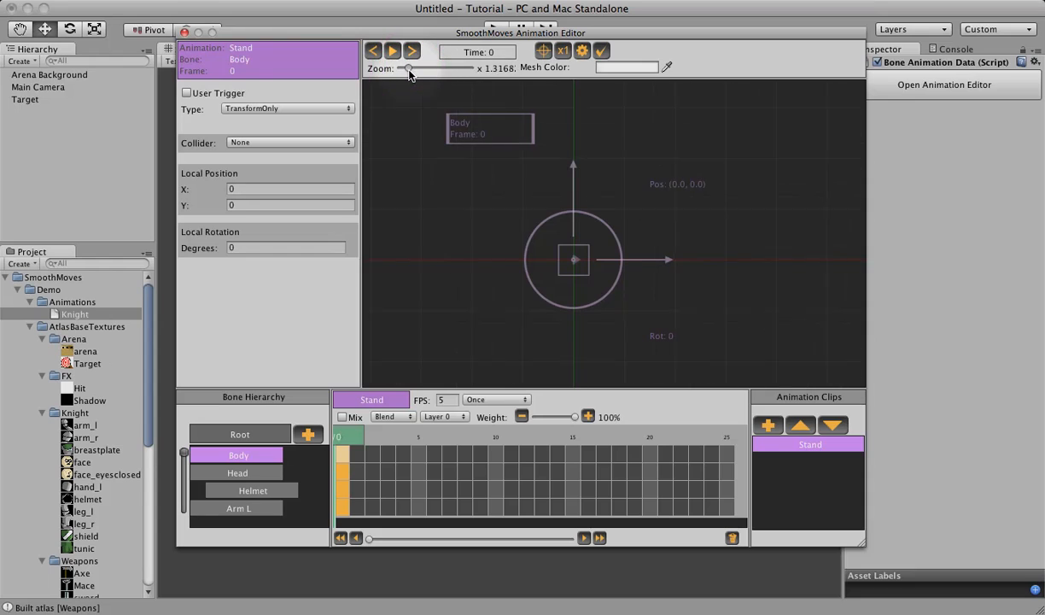
pyautogui.moveTo(431, 68); pyautogui.dragTo(404, 68)
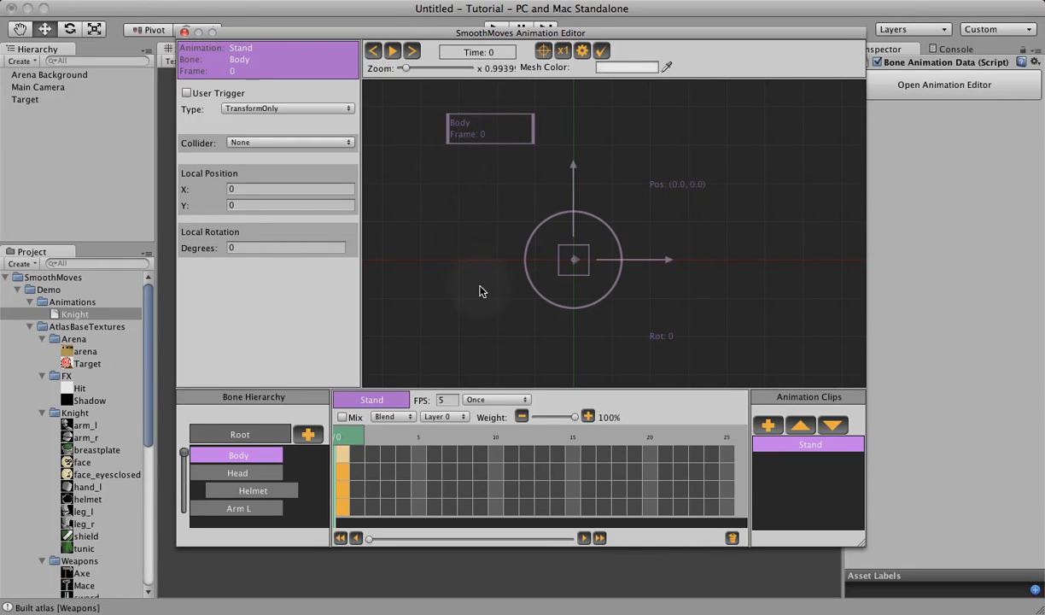
pyautogui.moveTo(508, 100)
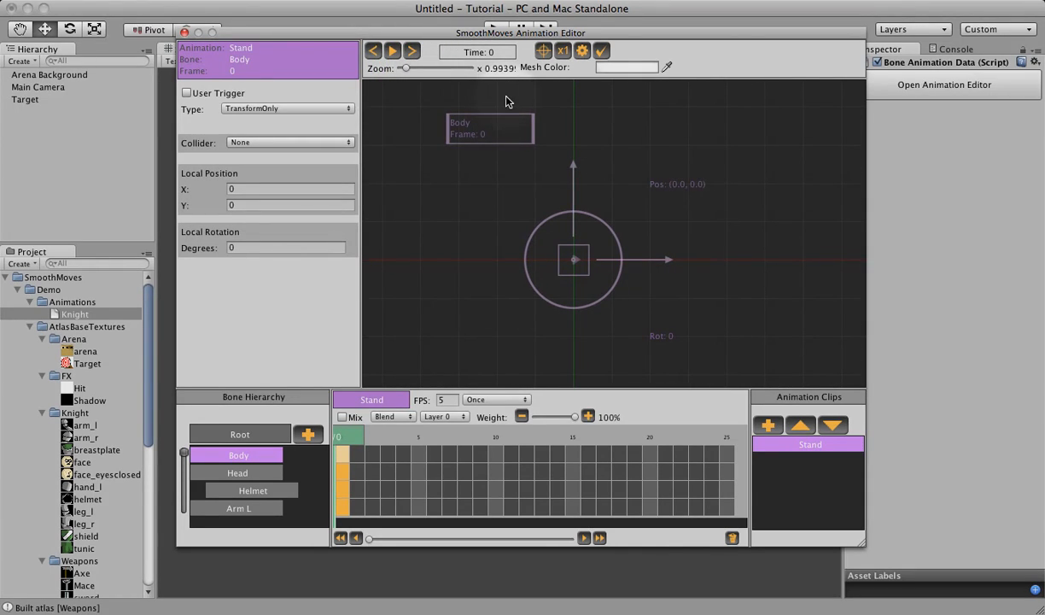
pyautogui.moveTo(373, 50)
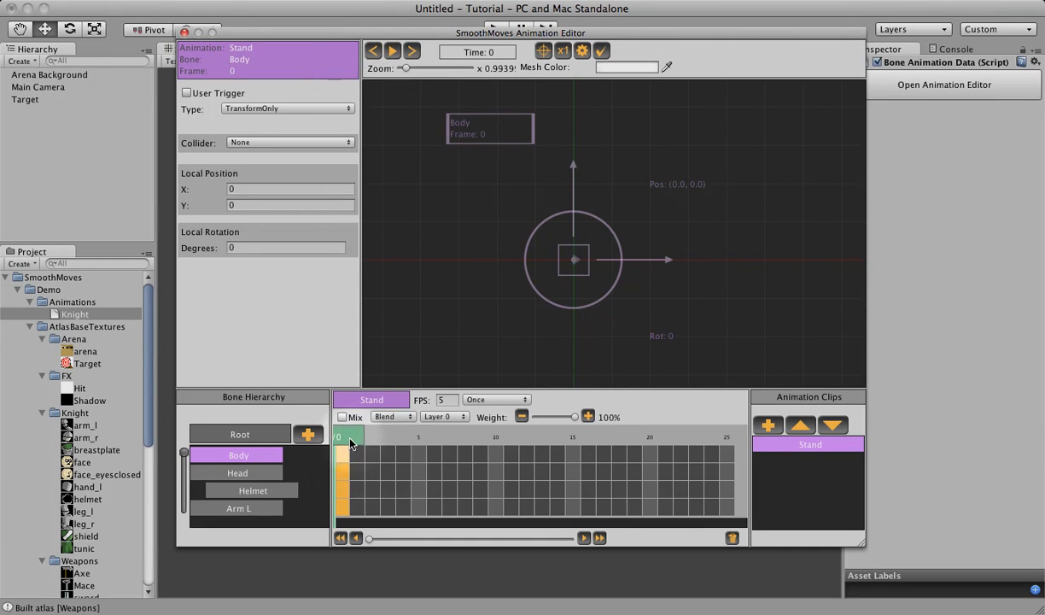
pyautogui.moveTo(392, 50)
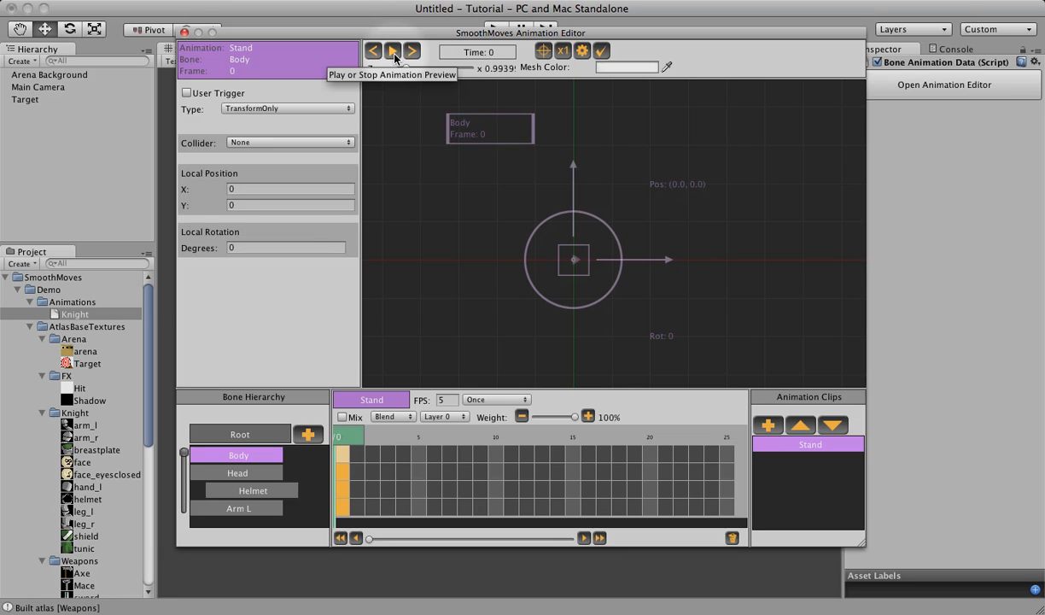
pyautogui.moveTo(412, 51)
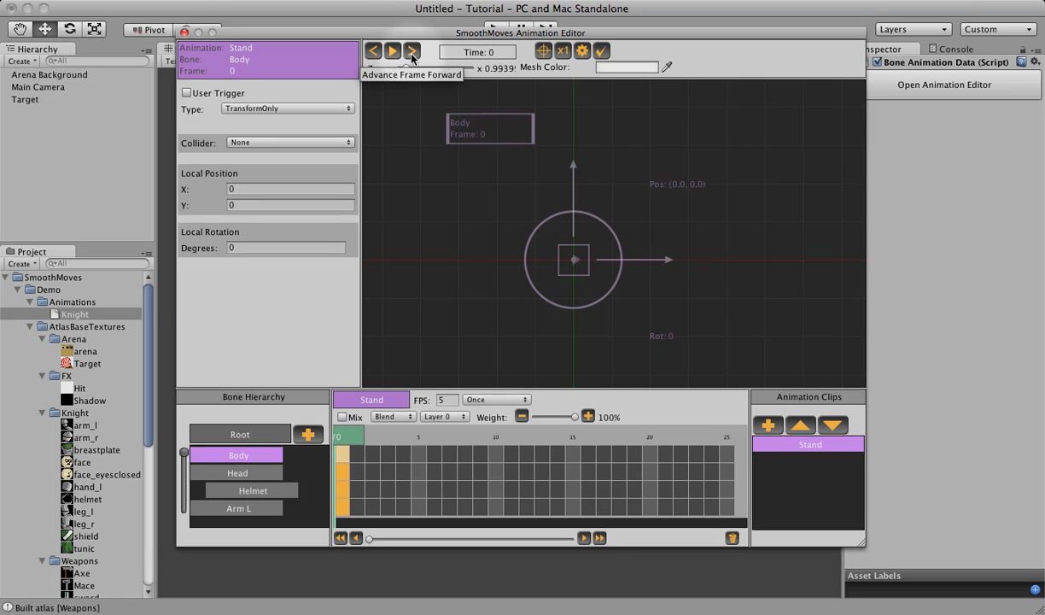
pyautogui.click(543, 50)
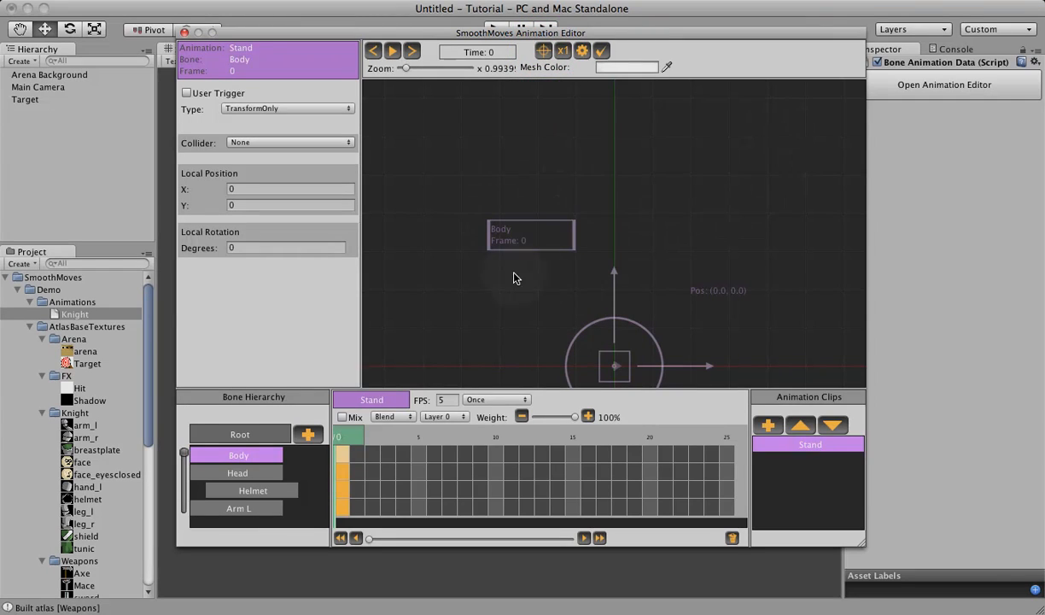
pyautogui.click(563, 51)
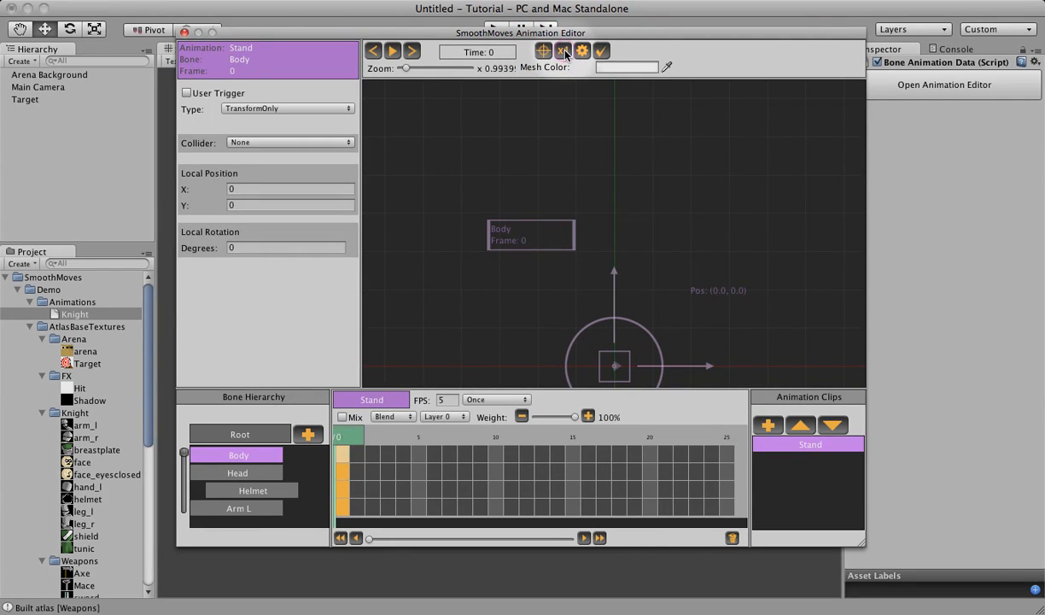
pyautogui.click(563, 50)
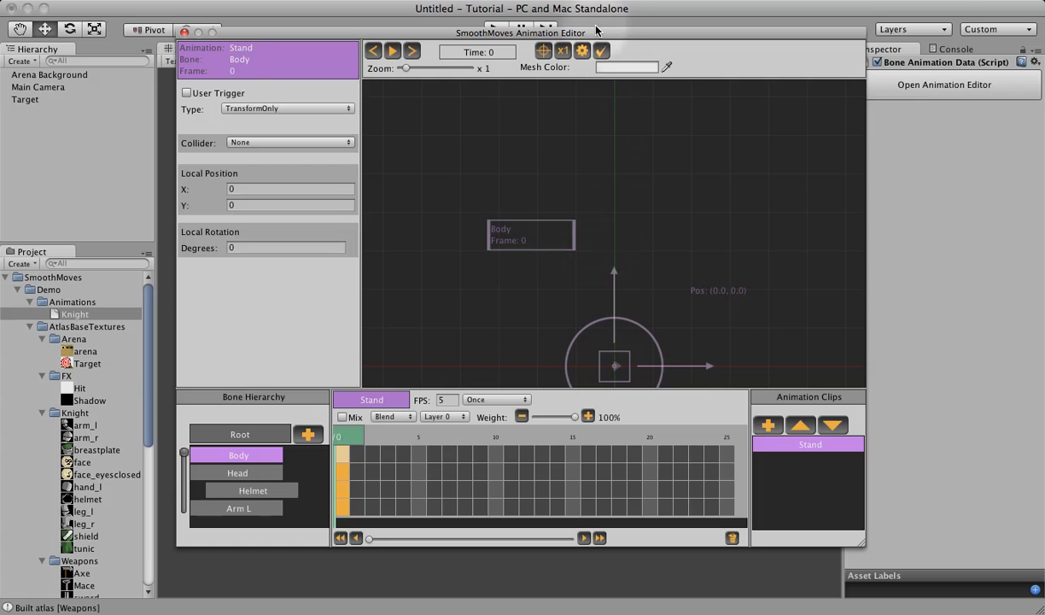
pyautogui.moveTo(601, 50)
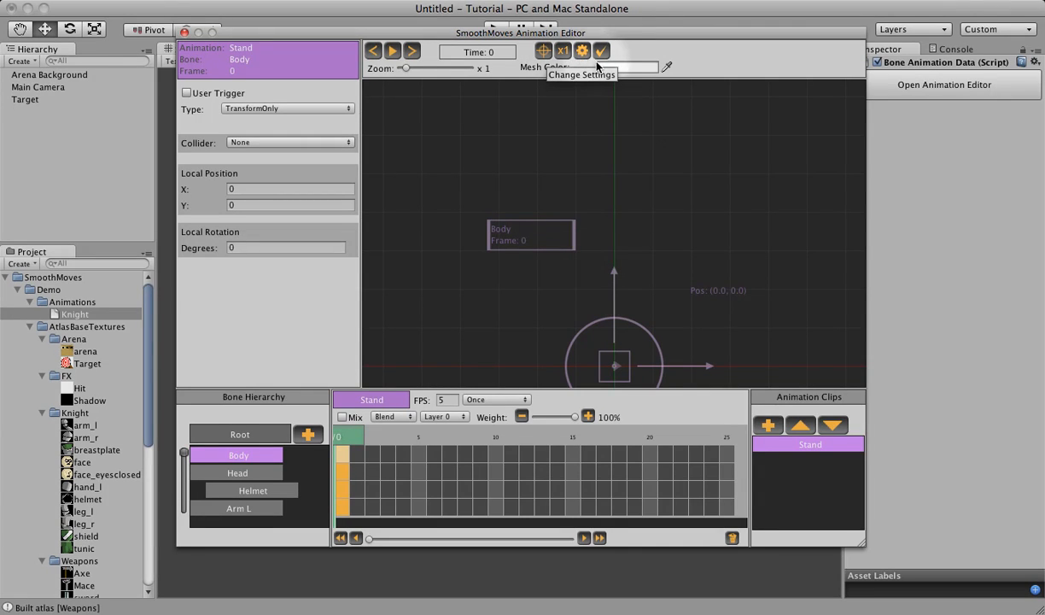
pyautogui.moveTo(529, 100)
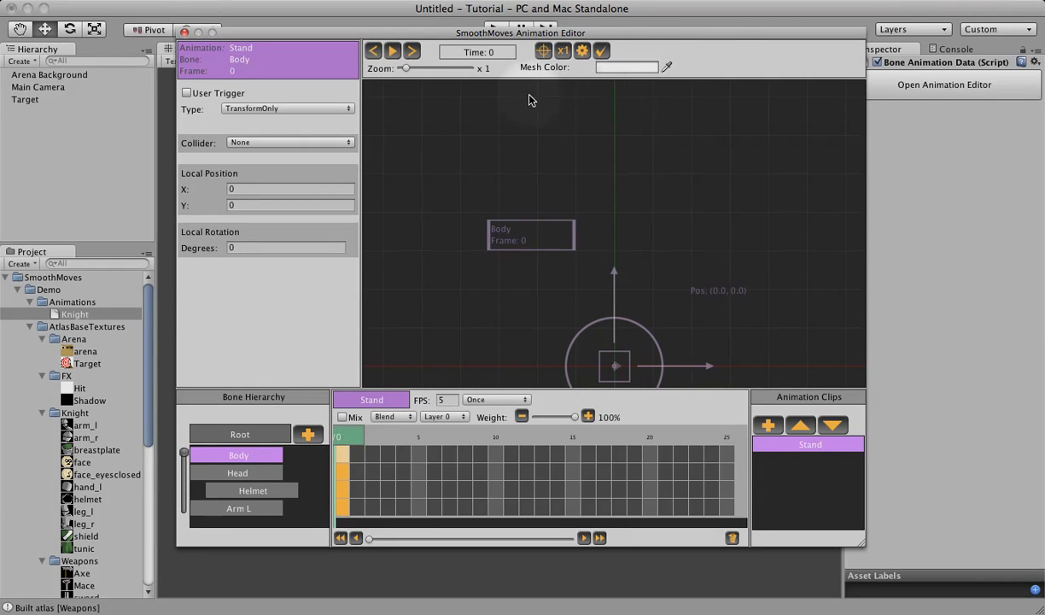
pyautogui.moveTo(455, 382)
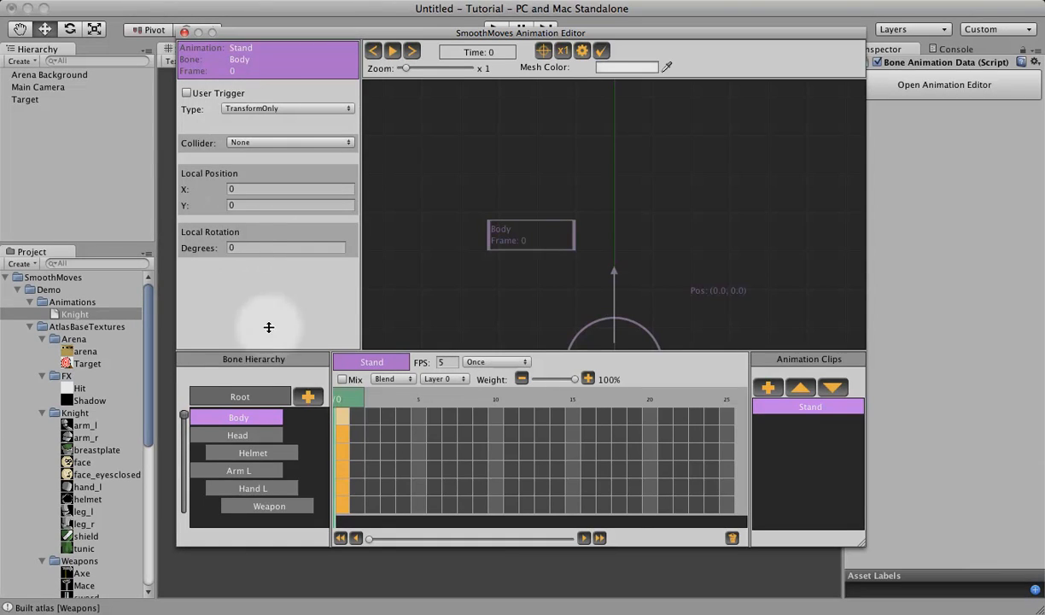
pyautogui.moveTo(306, 117)
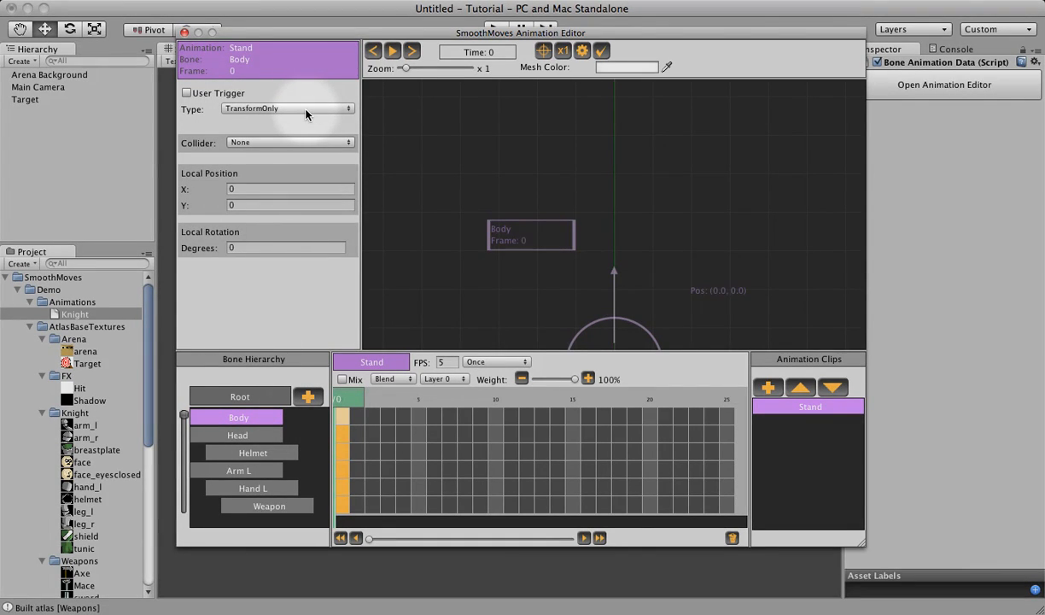
# Make the Body bone an Image bone on the Knight atlas and bring up its texture list
pyautogui.click(286, 109)
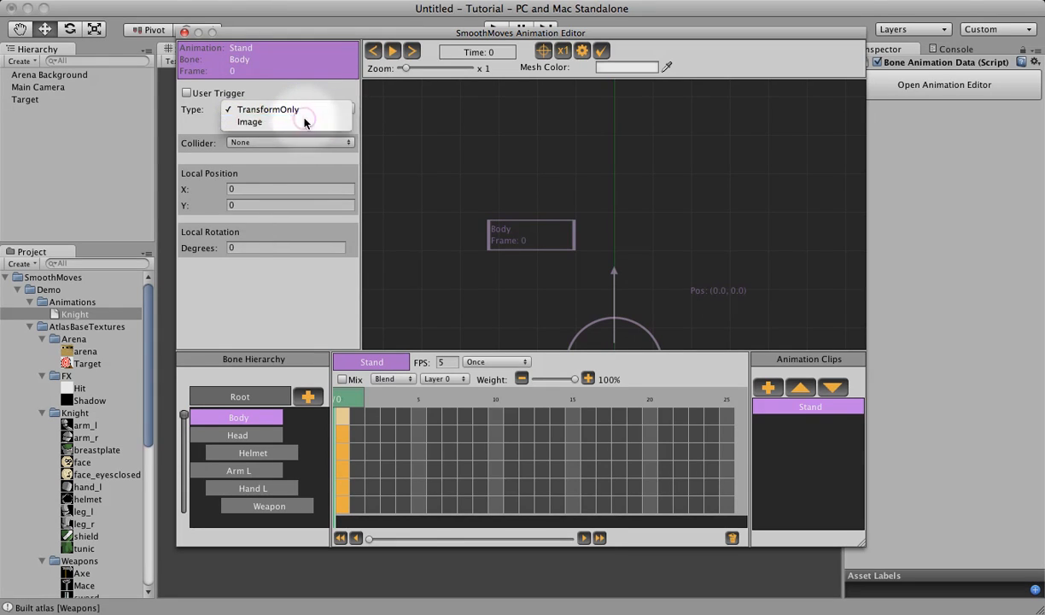
pyautogui.click(250, 121)
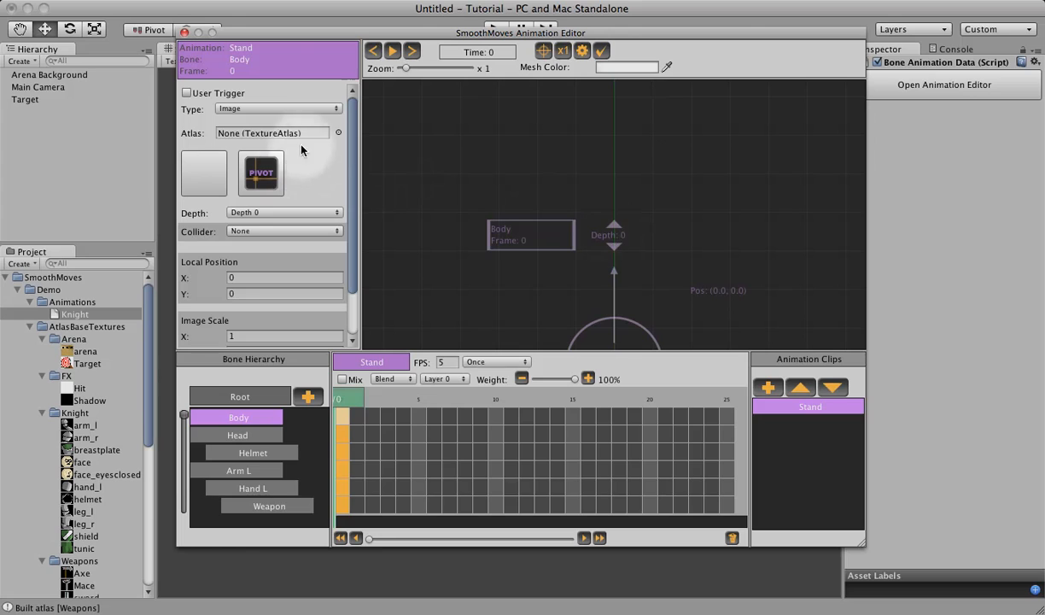
pyautogui.click(338, 132)
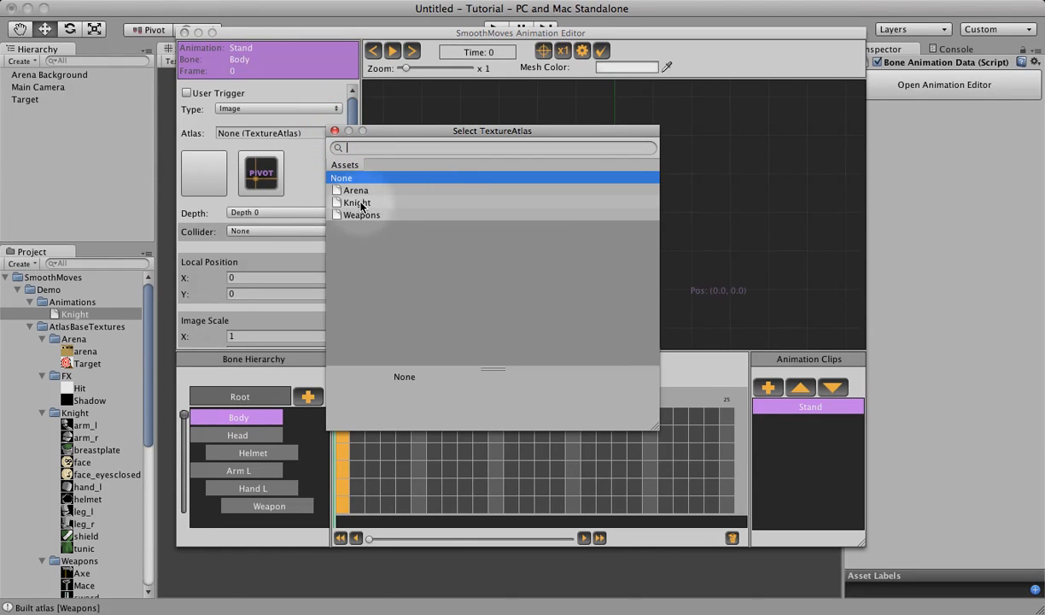
pyautogui.click(356, 202)
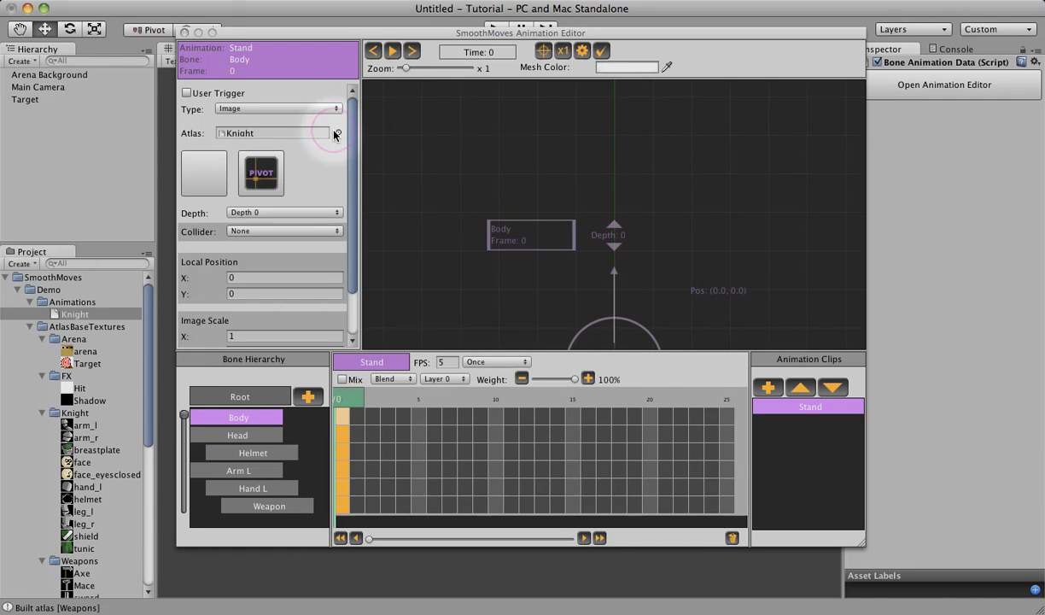
pyautogui.click(203, 173)
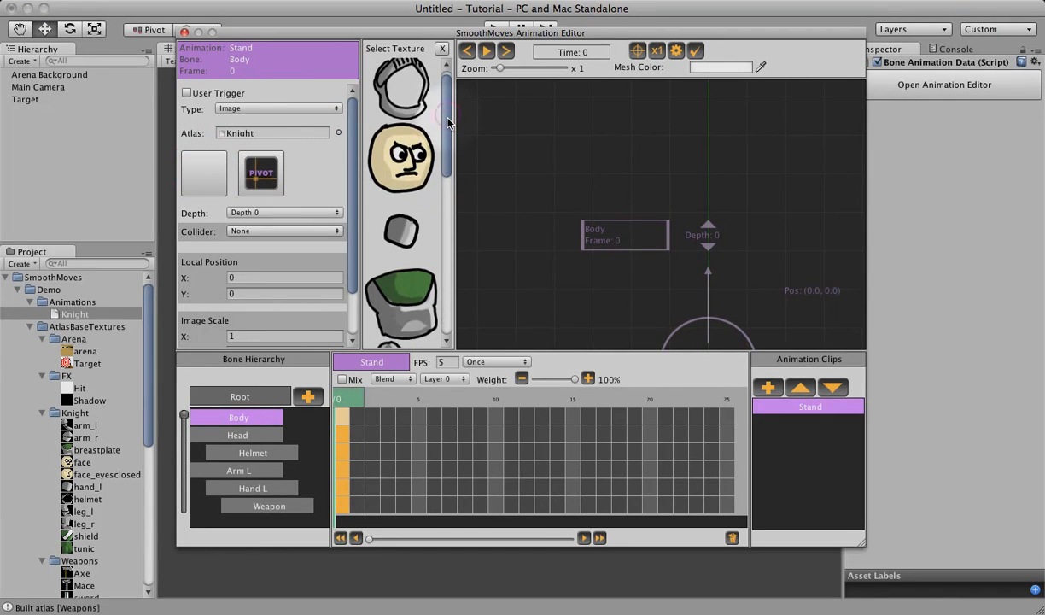
# Assign the green-and-grey torso armour texture to the Body bone
pyautogui.scroll(-3)
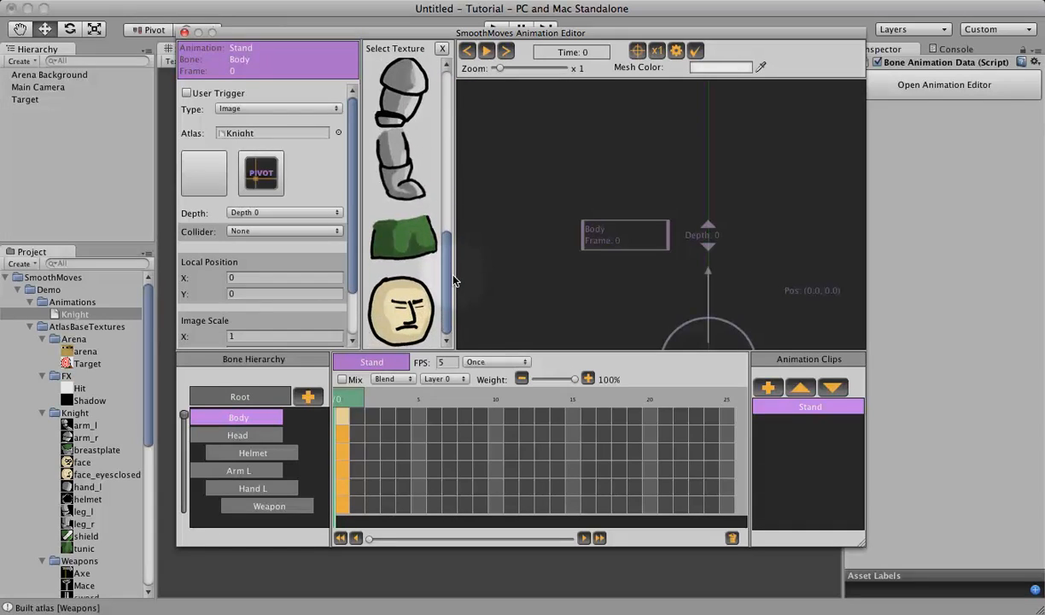
pyautogui.scroll(-3)
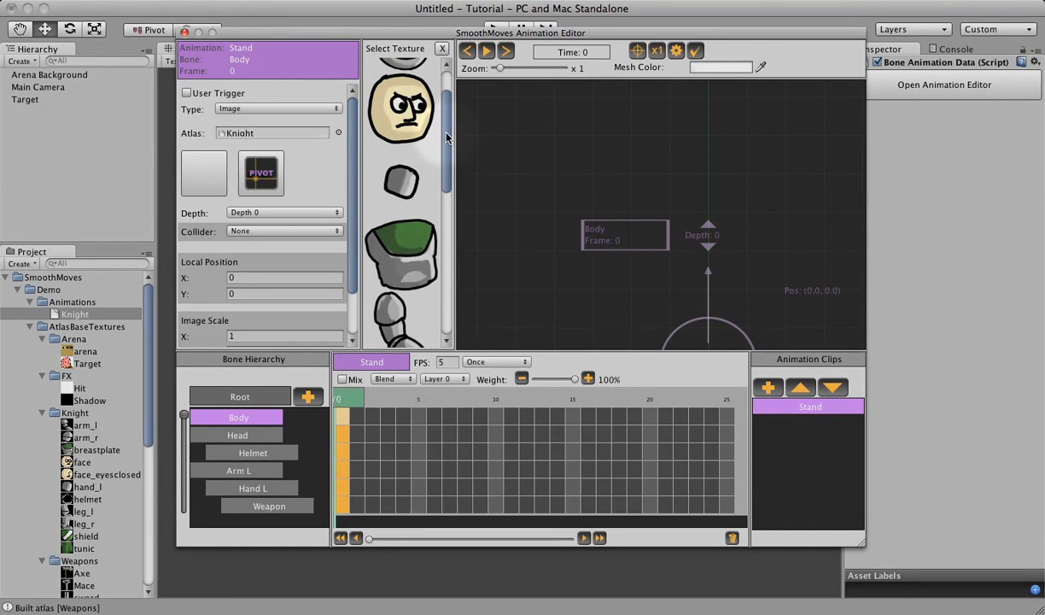
pyautogui.click(400, 253)
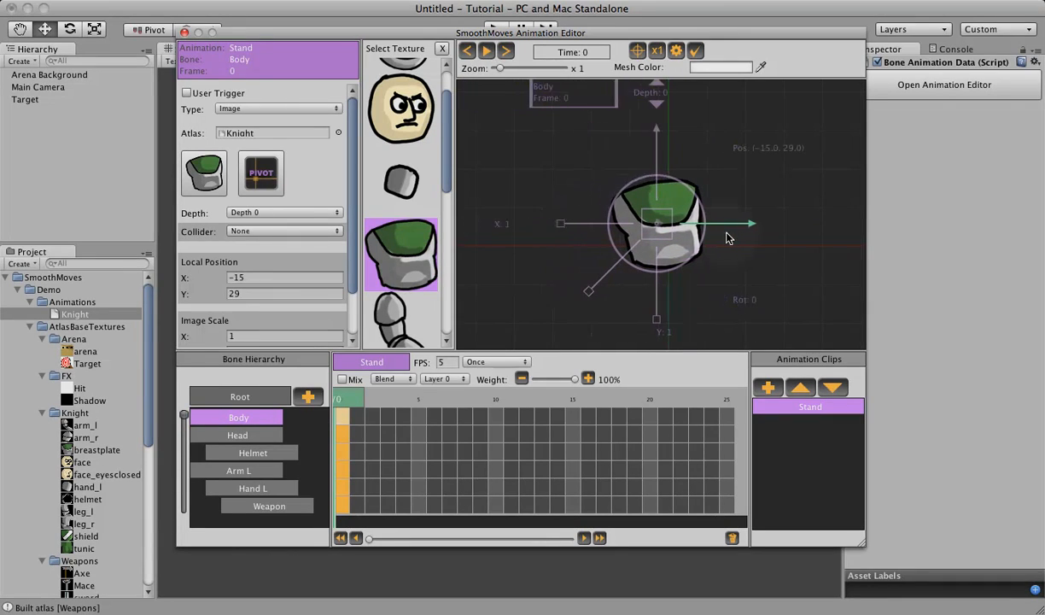
# Move the Body sprite to (-3, 21), enlarge it to about 1.36 × 1.19 and tilt it -11.1 degrees
pyautogui.moveTo(657, 224); pyautogui.dragTo(749, 175)
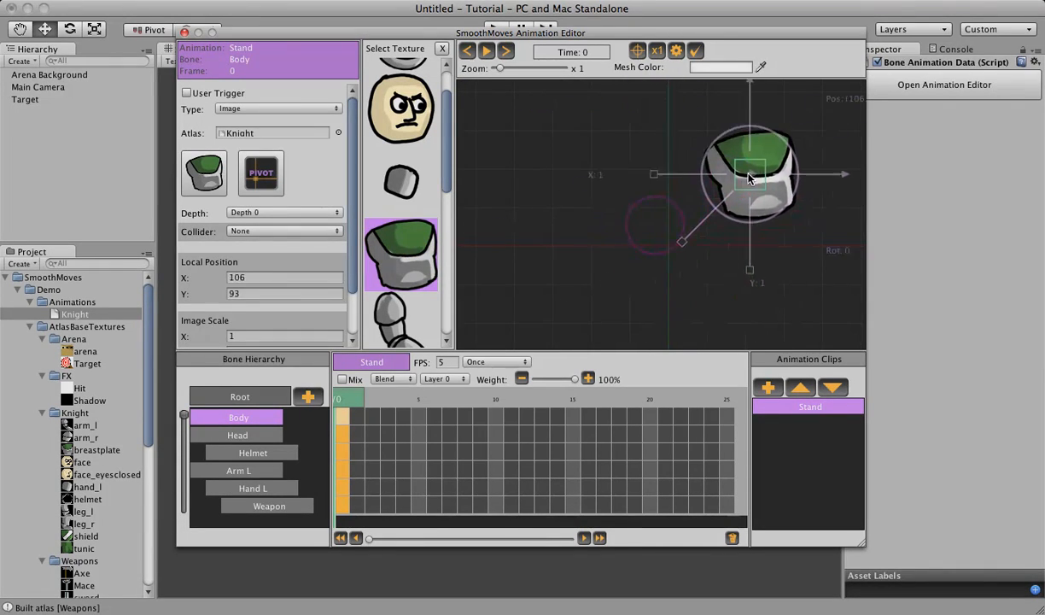
pyautogui.moveTo(749, 175); pyautogui.dragTo(665, 228)
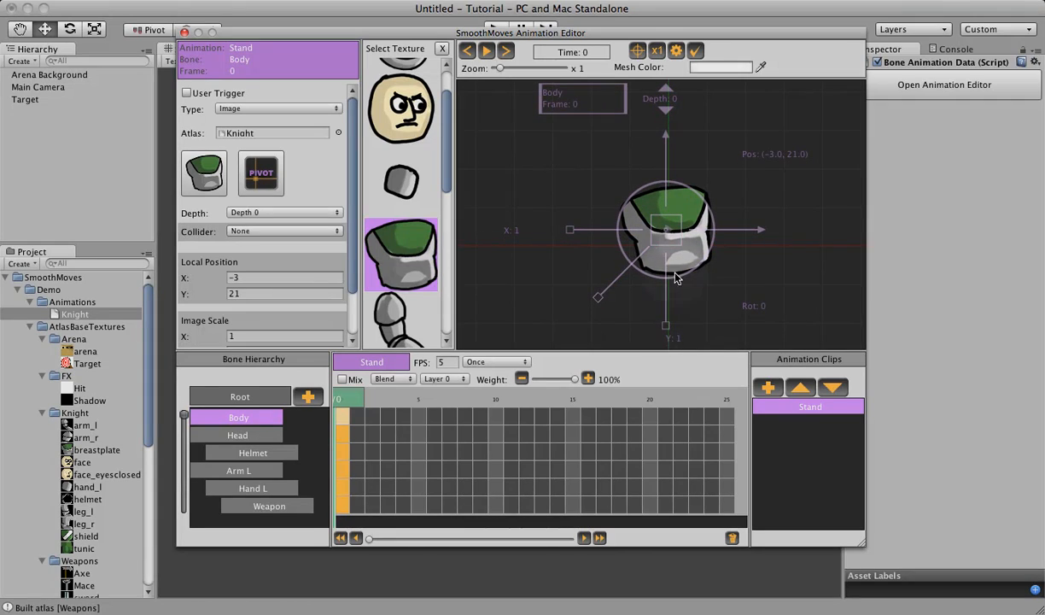
pyautogui.moveTo(598, 296); pyautogui.dragTo(674, 196)
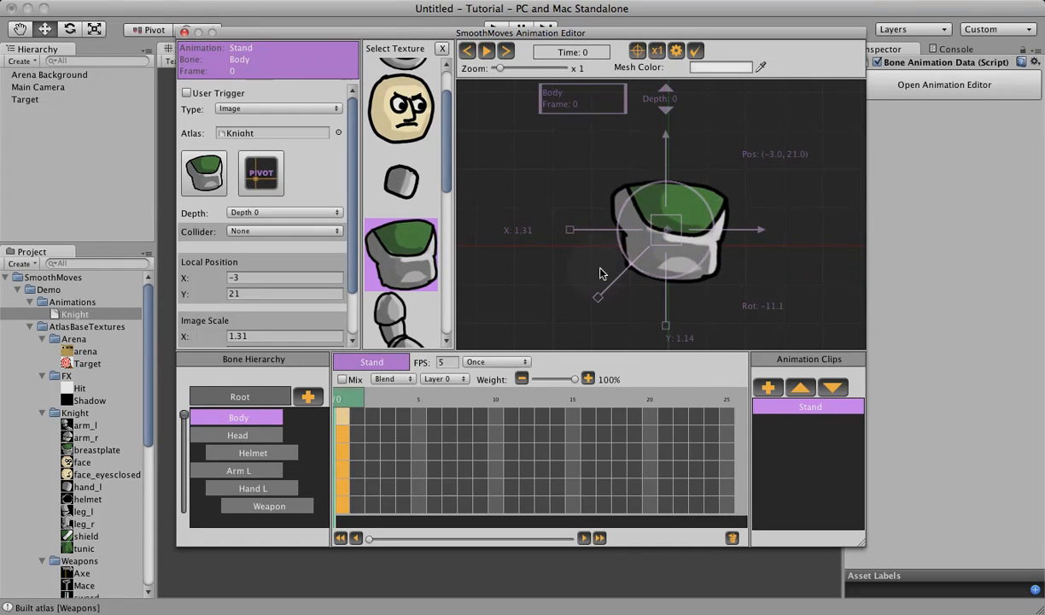
pyautogui.moveTo(598, 296); pyautogui.dragTo(600, 297)
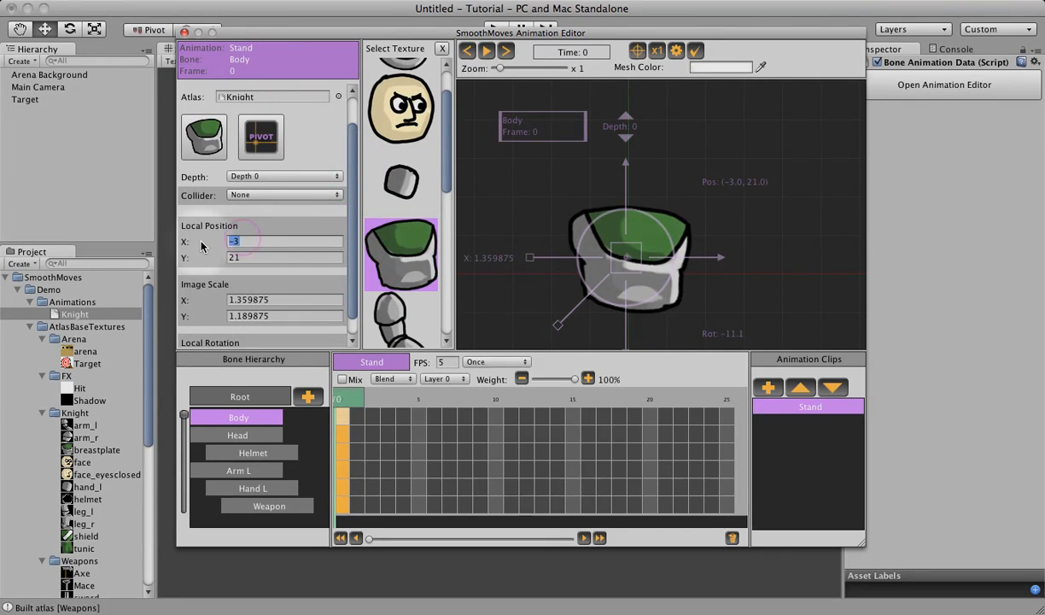
# Reset the Body bone to position (0, 0), scale 1 and rotation 0
pyautogui.write('0')
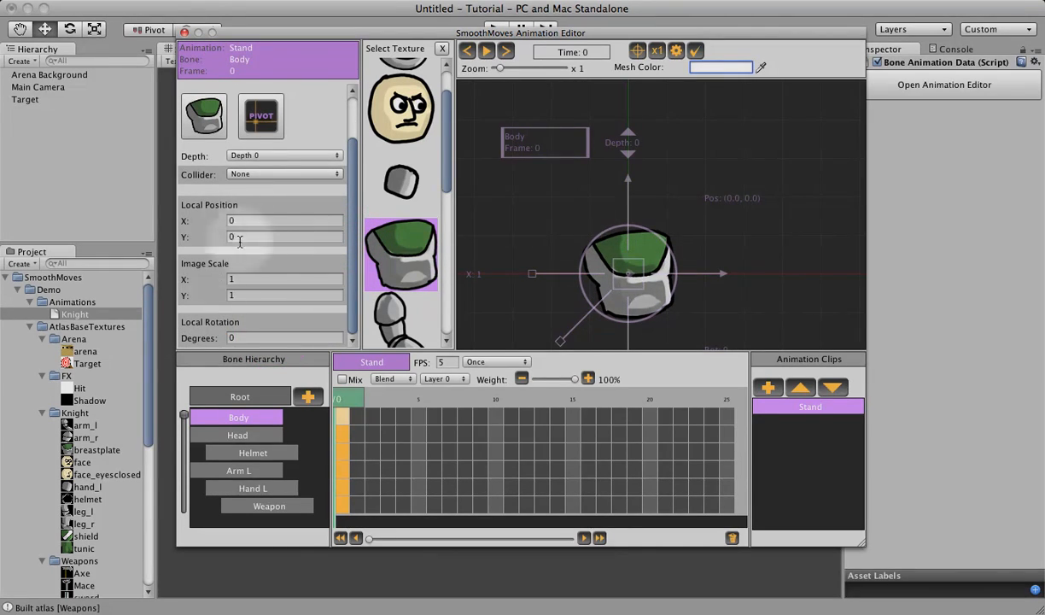
pyautogui.moveTo(520, 124)
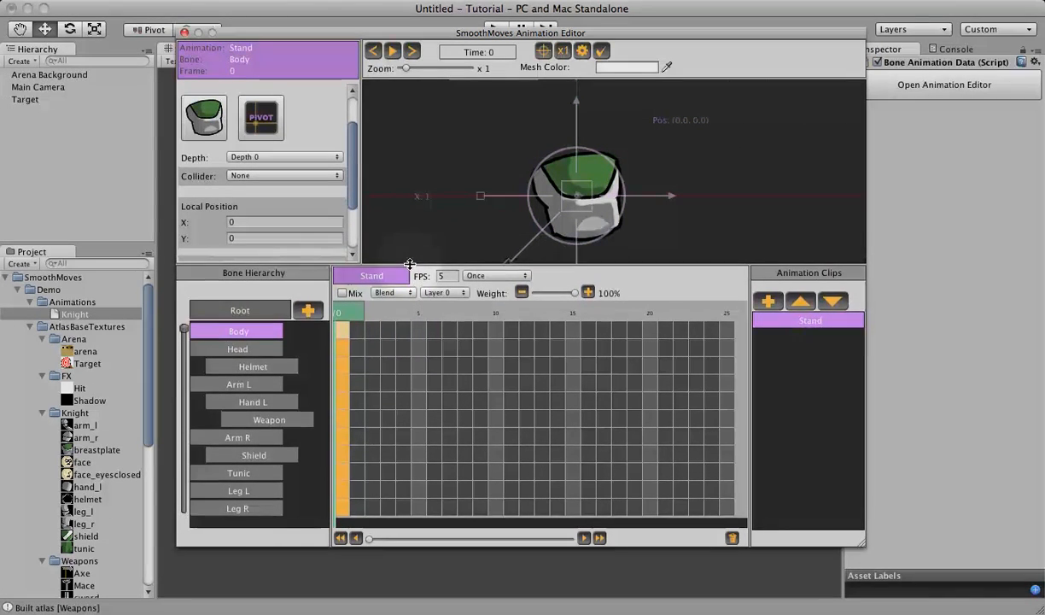
# Select the frame-0 keyframes of all bones from Head to Leg R together
pyautogui.click(238, 352)
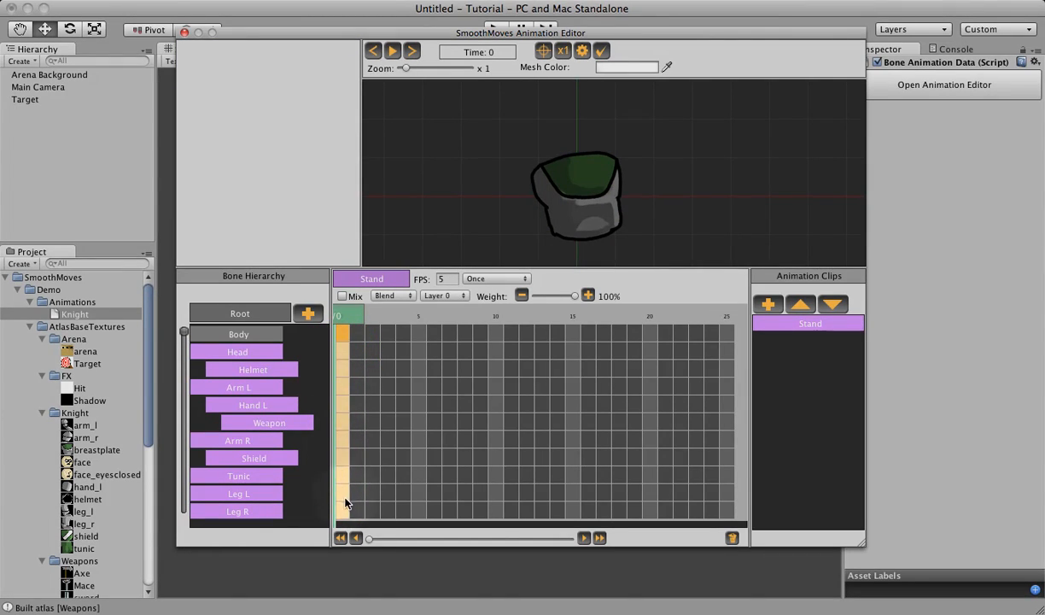
pyautogui.moveTo(340, 396)
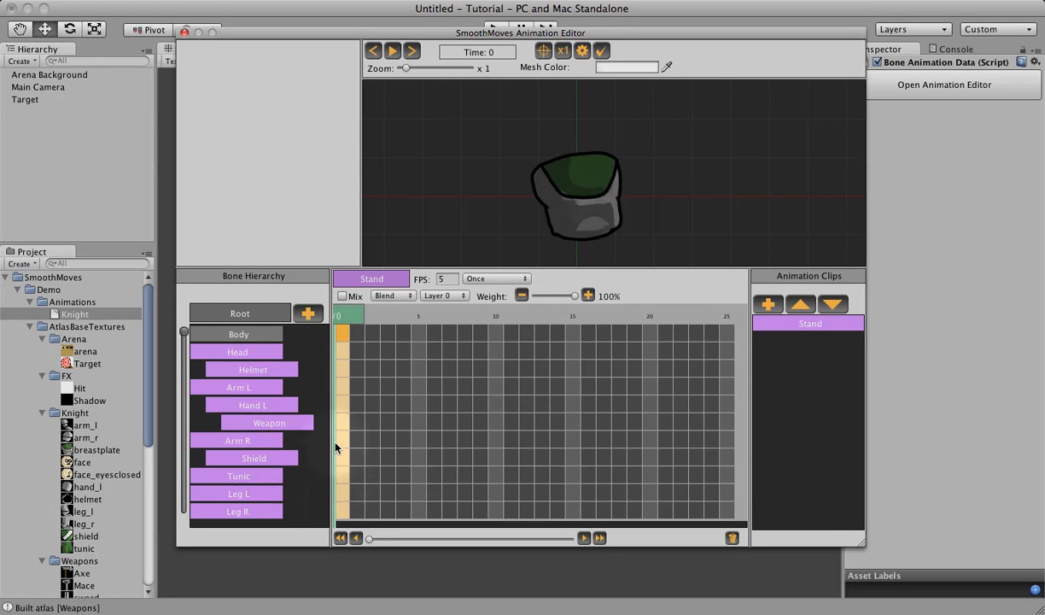
# In Set Atlases for the selected keyframes, enable Keyframe Type and choose Image with the Knight atlas
pyautogui.rightClick(342, 355)
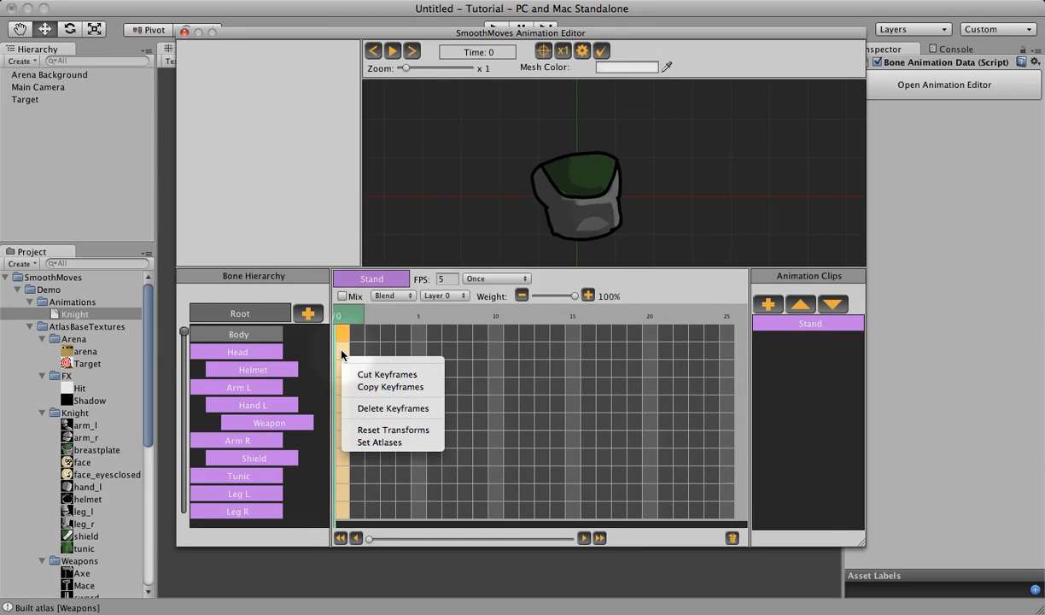
pyautogui.moveTo(380, 442)
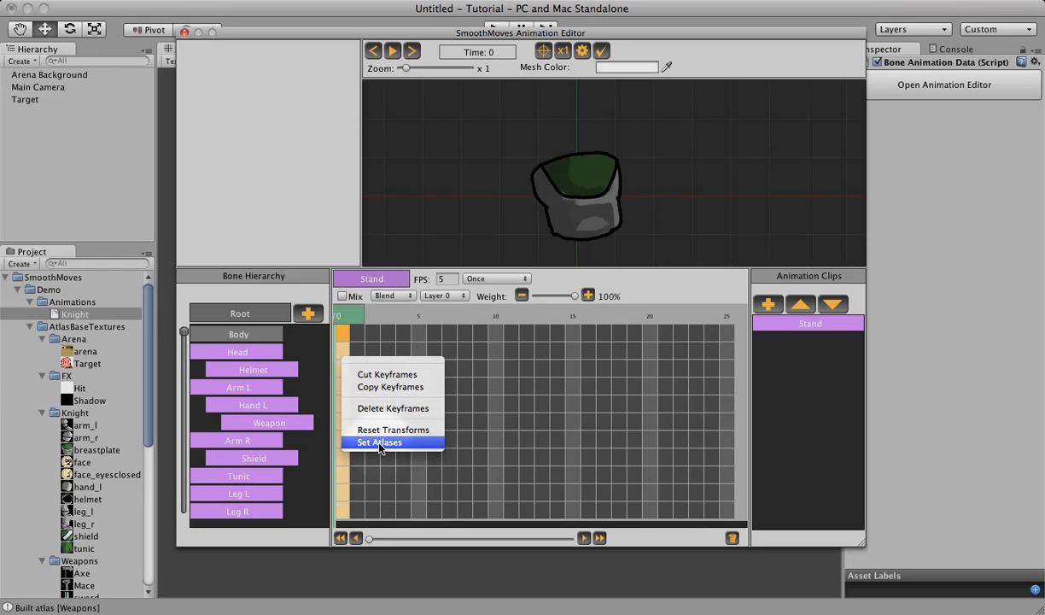
pyautogui.click(379, 442)
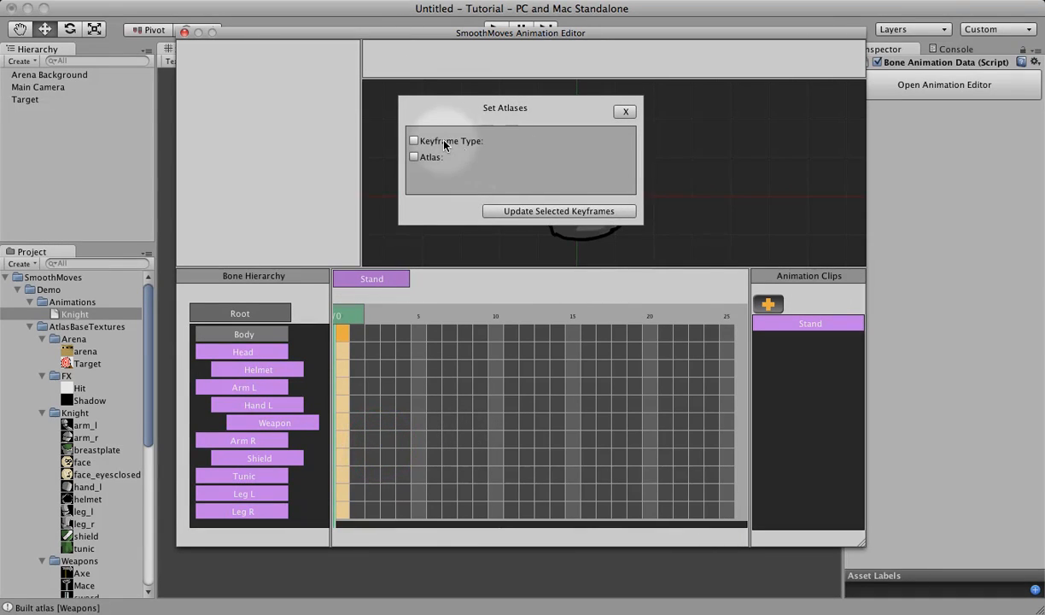
pyautogui.click(414, 140)
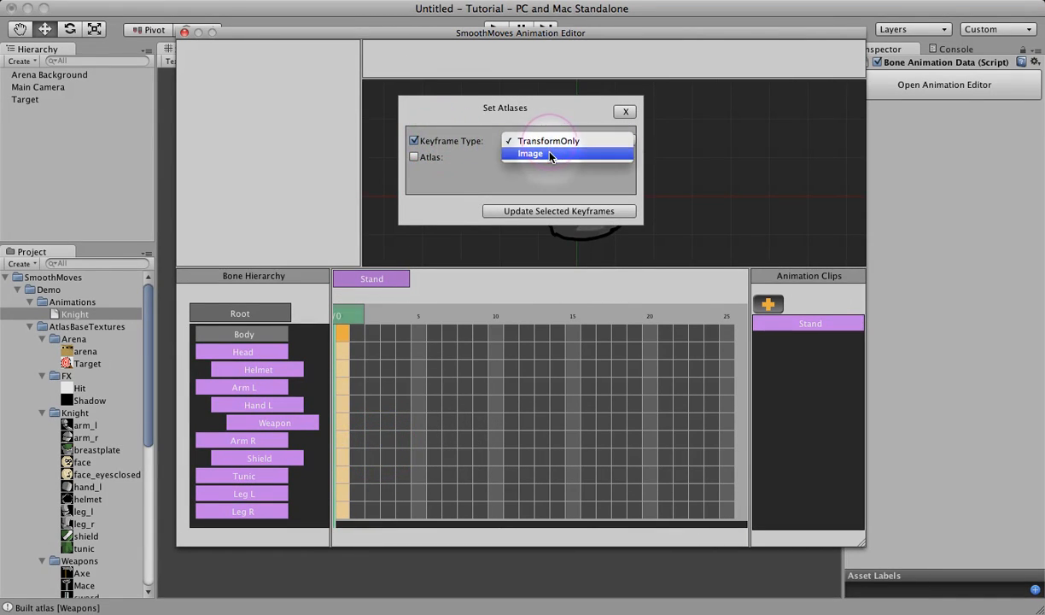
pyautogui.click(530, 152)
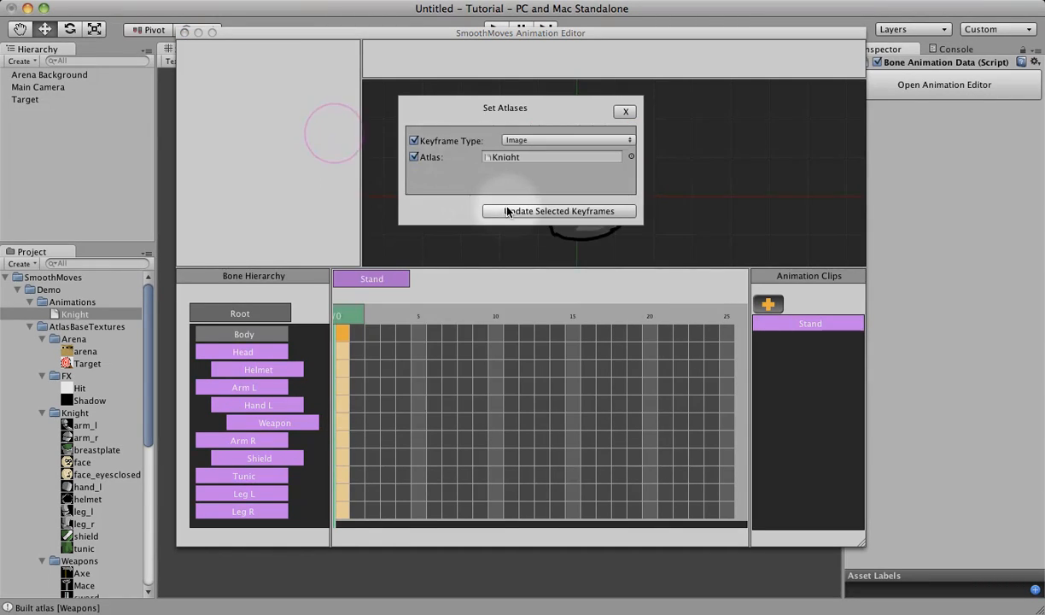
# Apply Image type and Knight atlas to the keyframes and verify Helmet, Arm L and the next bone
pyautogui.click(559, 211)
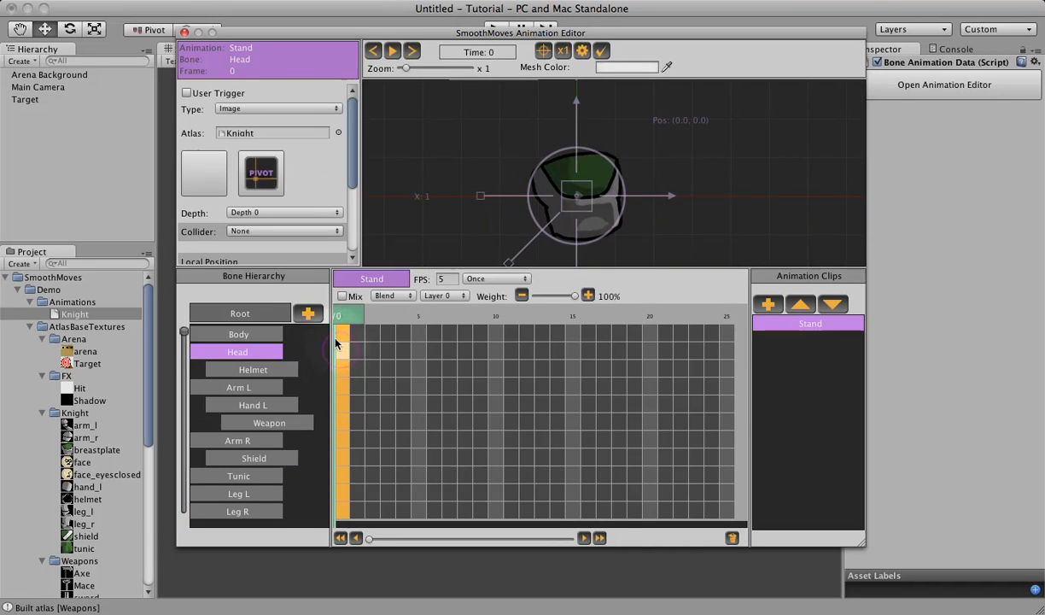
pyautogui.click(253, 369)
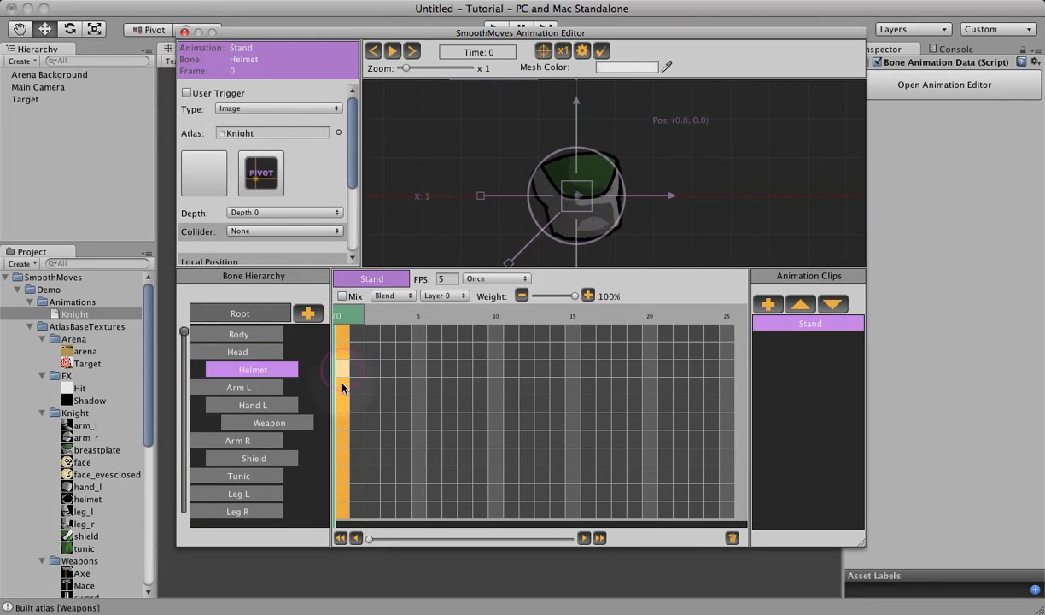
pyautogui.click(239, 386)
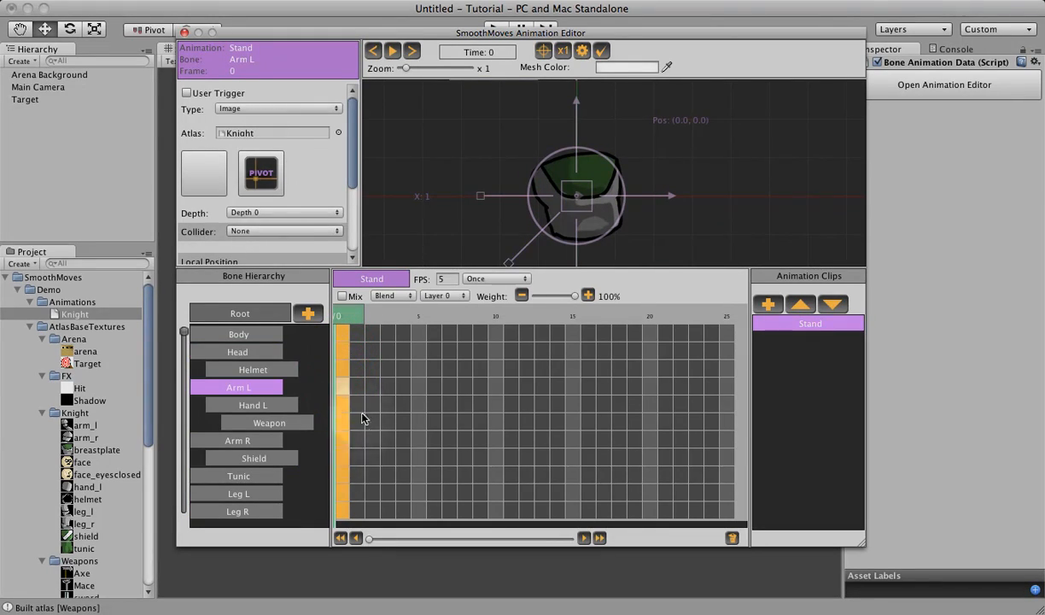
pyautogui.click(269, 421)
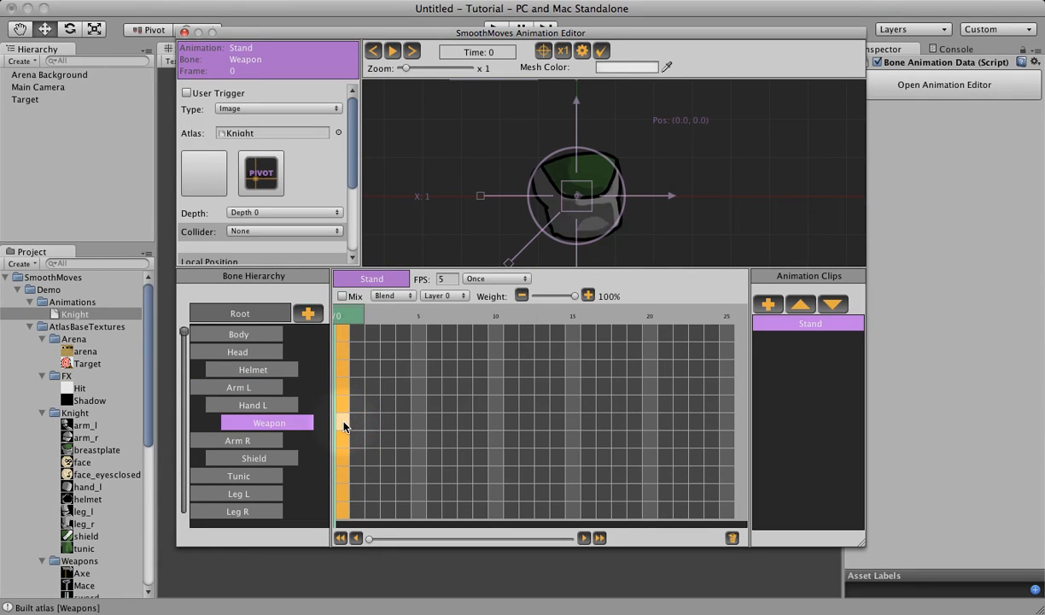
pyautogui.moveTo(273, 143)
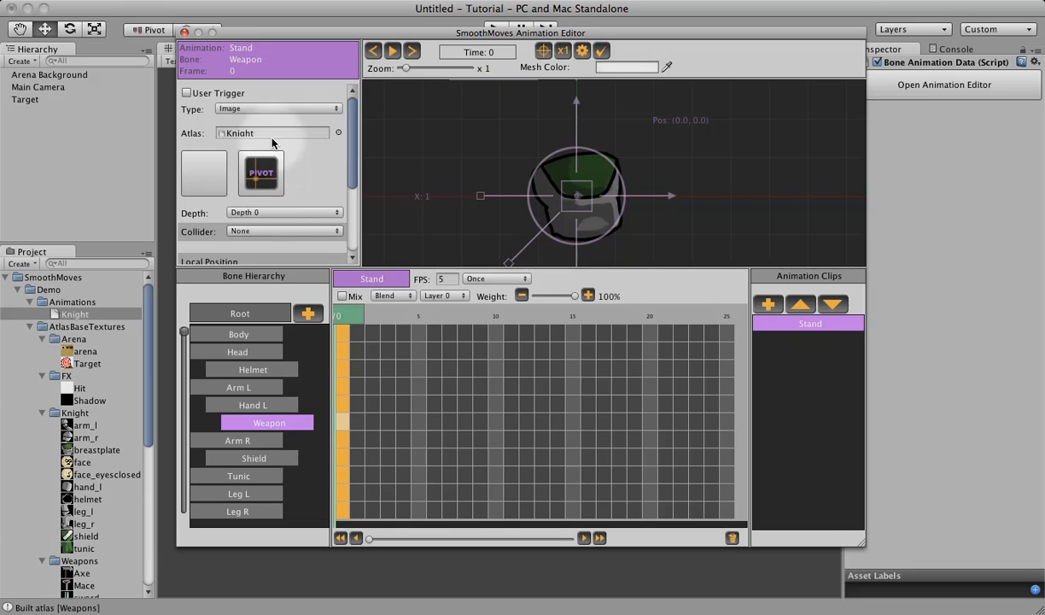
# Switch the Weapon bone's keyframe to the Weapons atlas and return to the Body keyframe
pyautogui.click(273, 132)
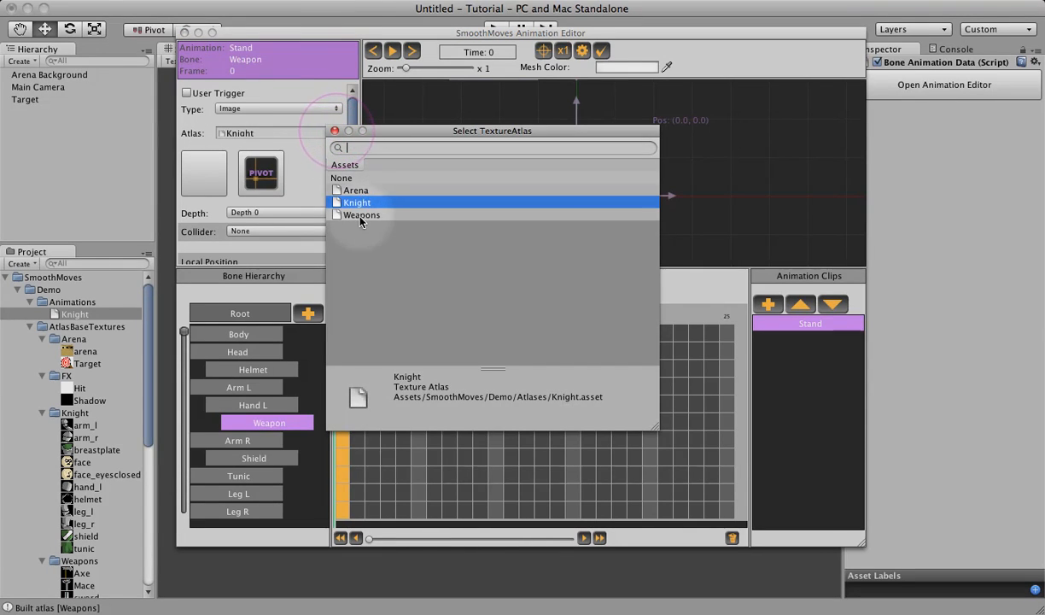
pyautogui.click(361, 214)
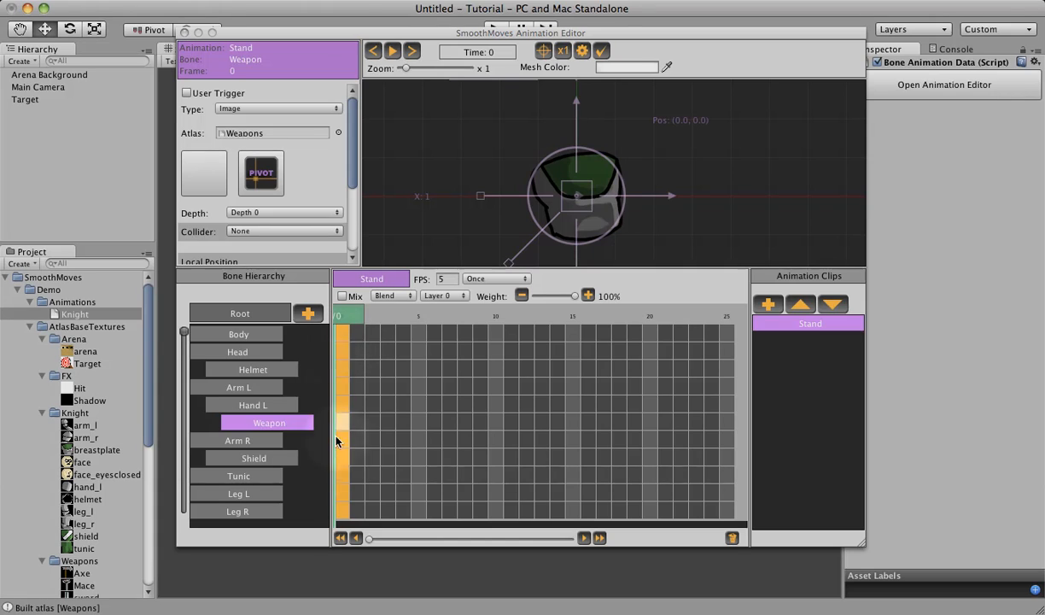
pyautogui.click(239, 334)
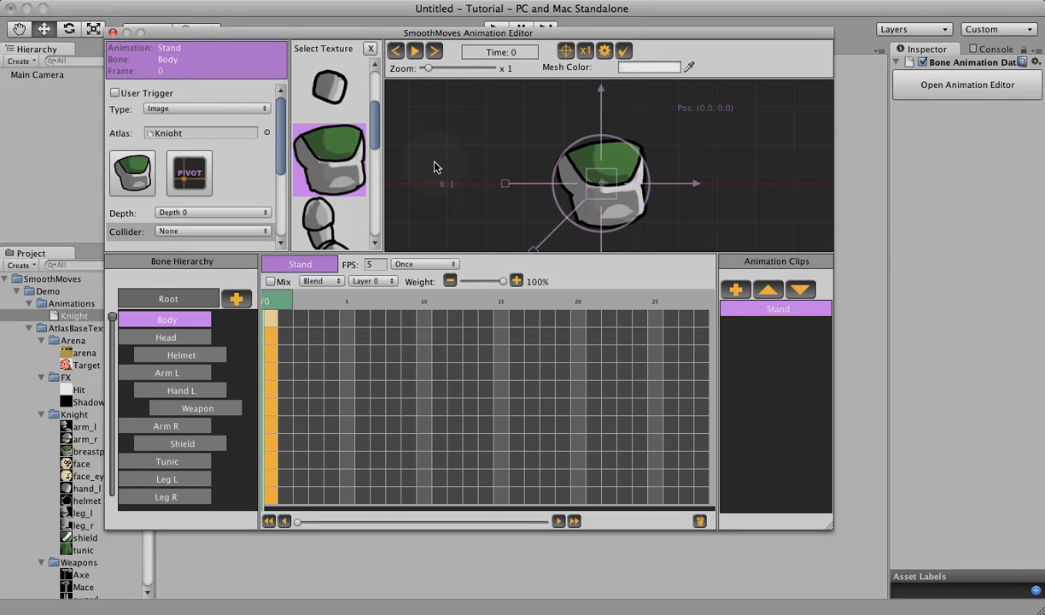
pyautogui.moveTo(436, 152)
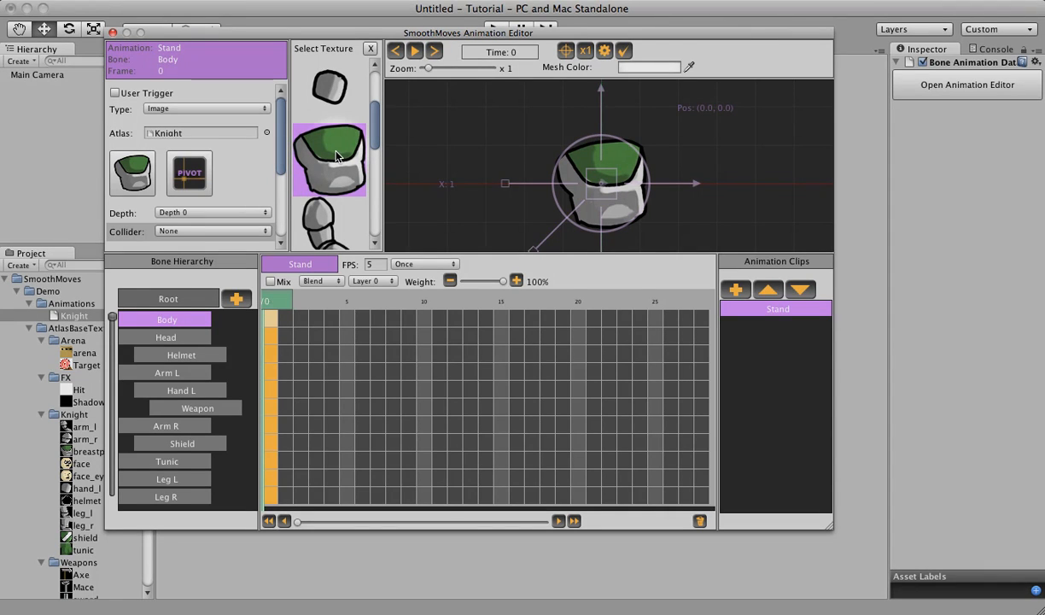
# Bring up the Body texture's pivot editor and move the pivot to about (0.159, -0.090)
pyautogui.click(189, 174)
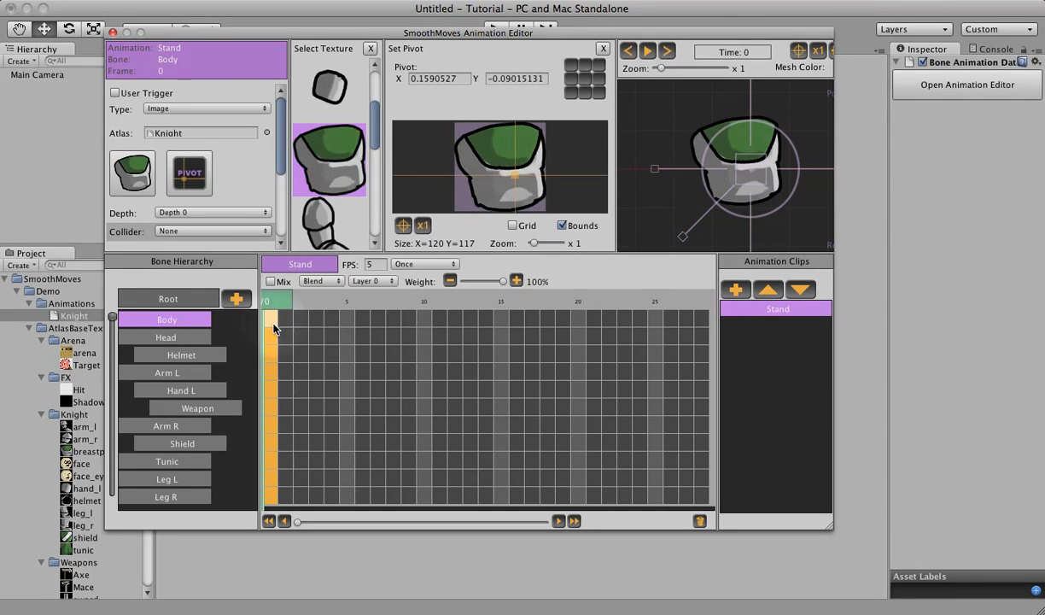
# Give Head the face texture pivoted at the chin and Helmet the helmet texture
pyautogui.click(166, 337)
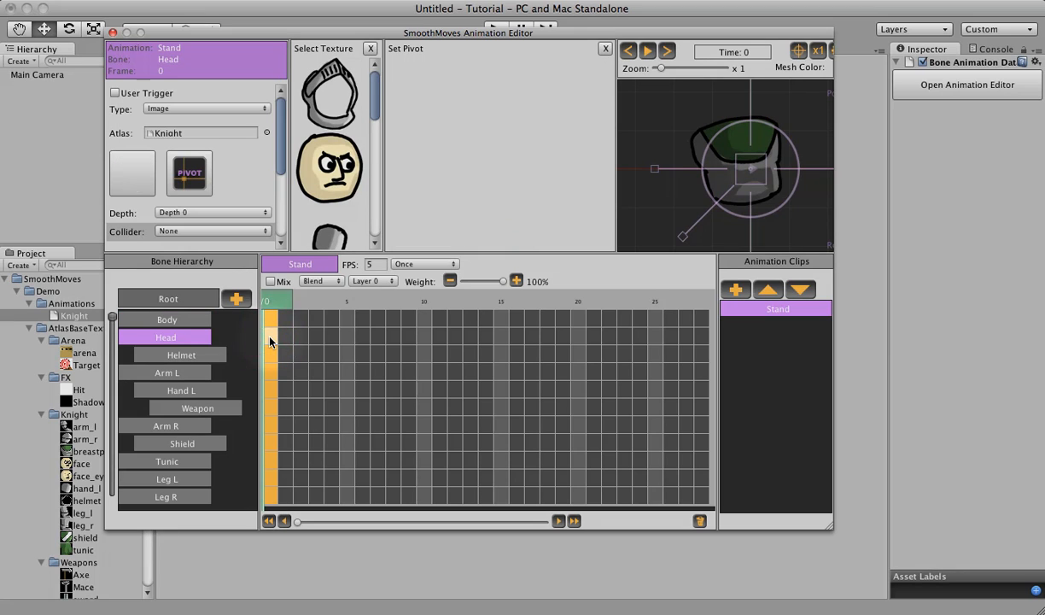
pyautogui.click(328, 167)
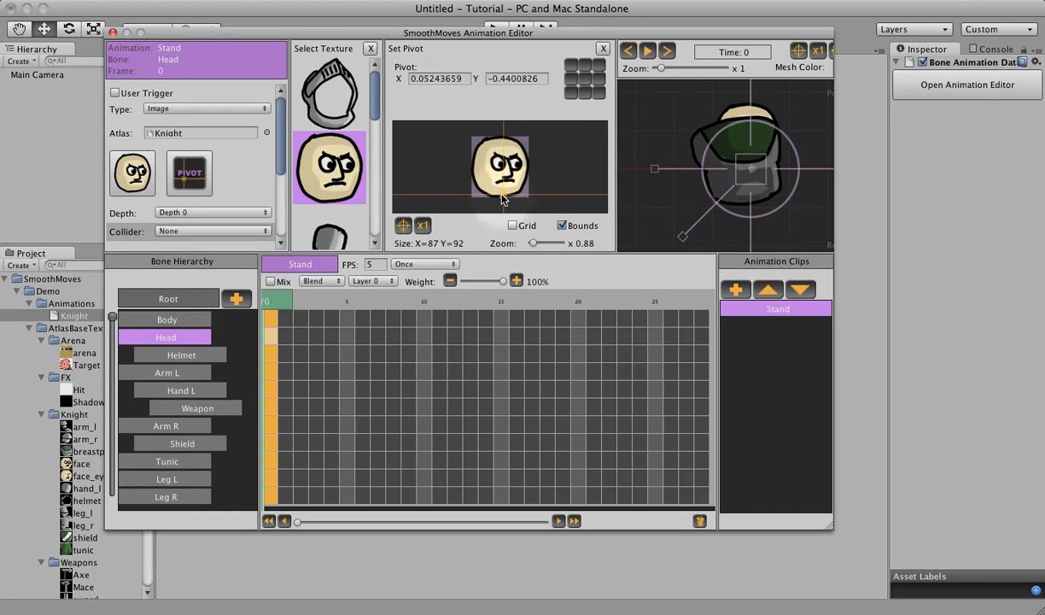
pyautogui.click(181, 354)
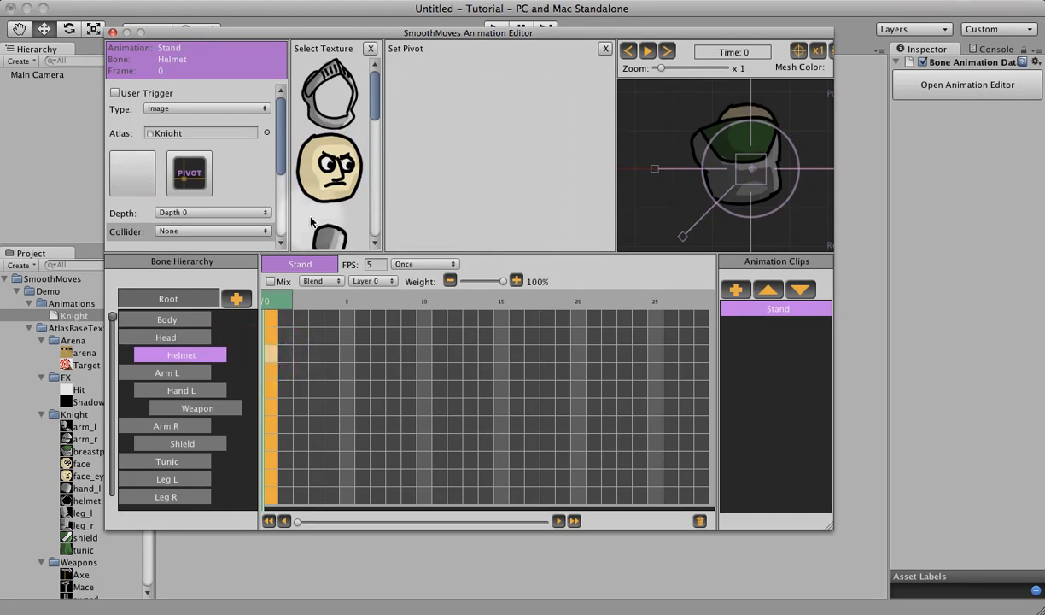
pyautogui.click(329, 94)
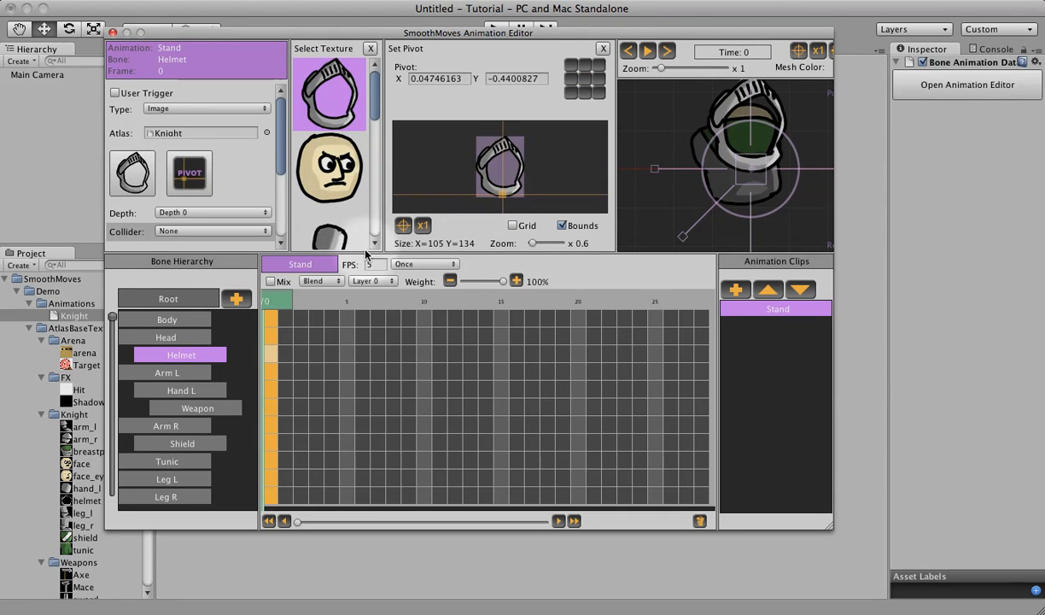
# Give Arm L the arm texture with its pivot at the shoulder
pyautogui.click(166, 372)
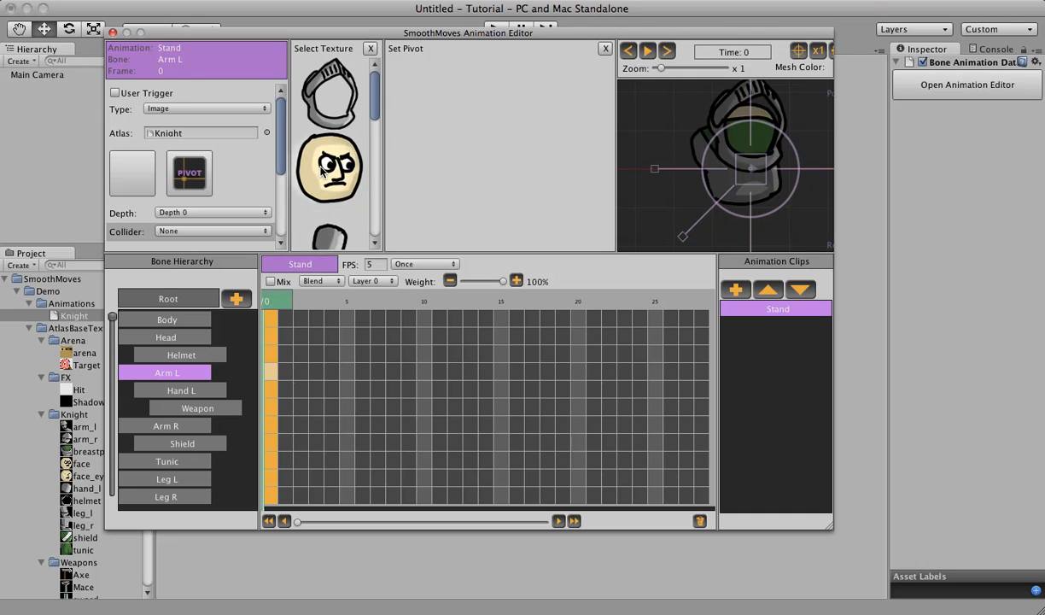
pyautogui.scroll(-3)
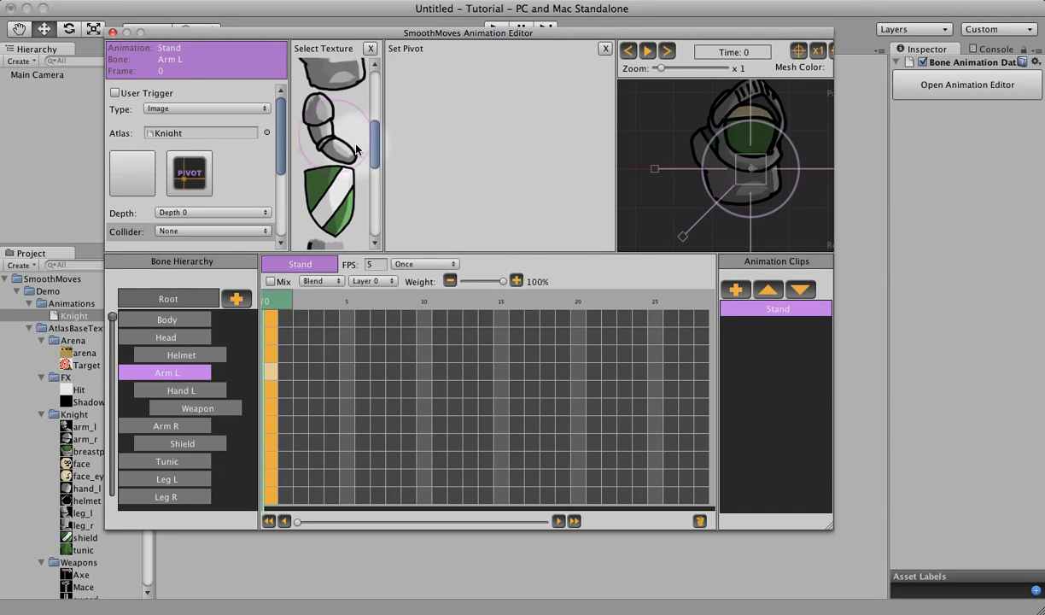
pyautogui.click(329, 128)
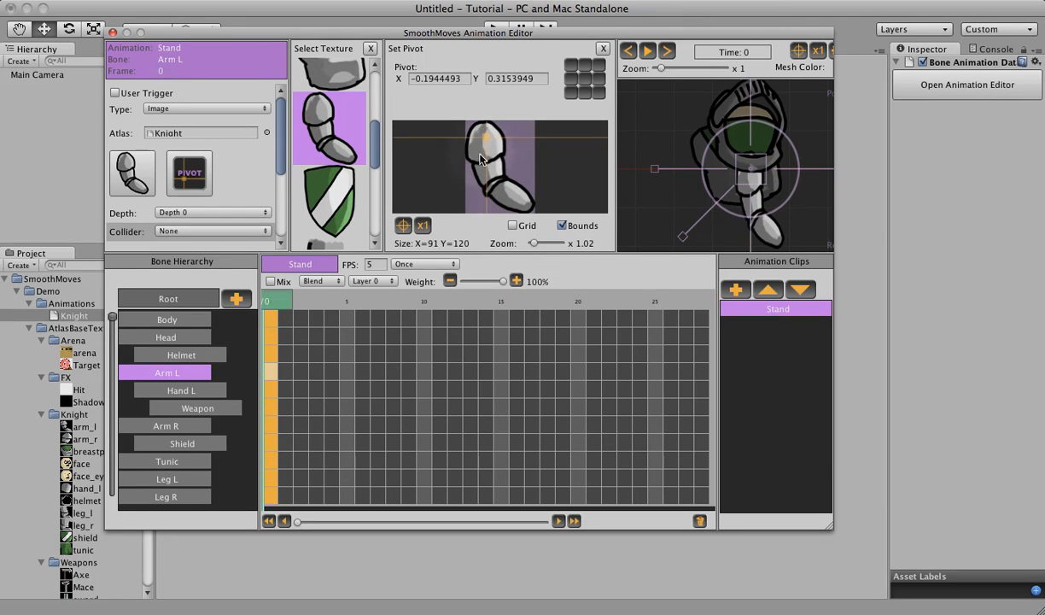
pyautogui.click(181, 391)
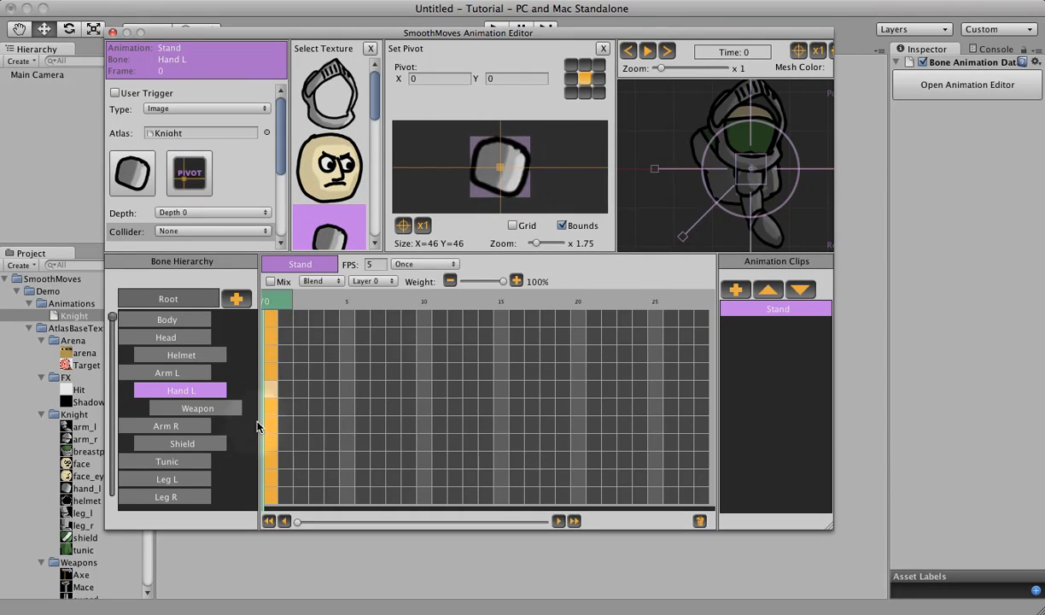
# Give the Weapon bone the sword from the Weapons atlas with its pivot on the grip
pyautogui.click(198, 408)
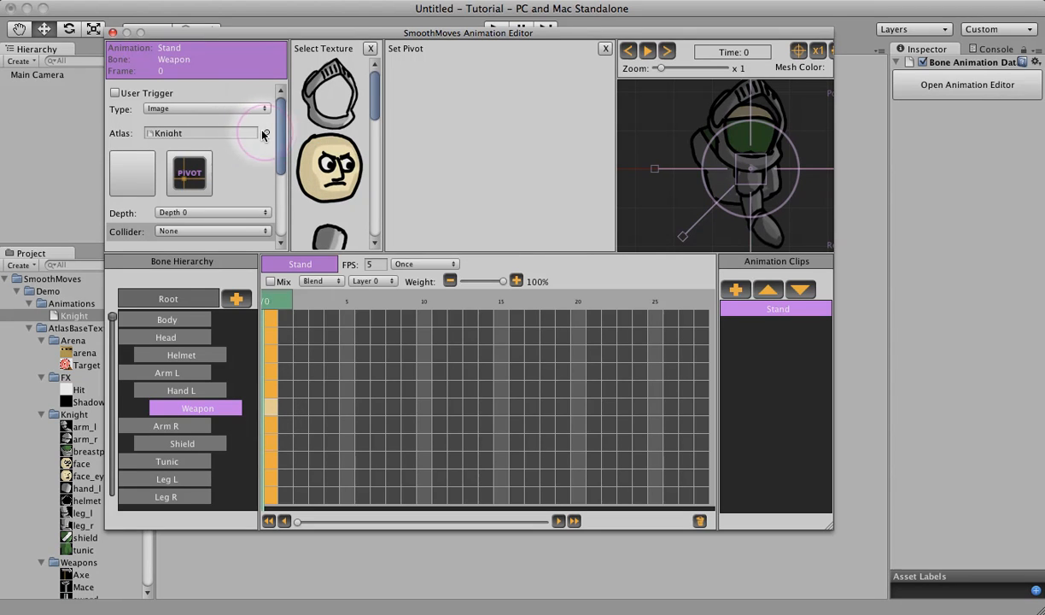
pyautogui.click(267, 132)
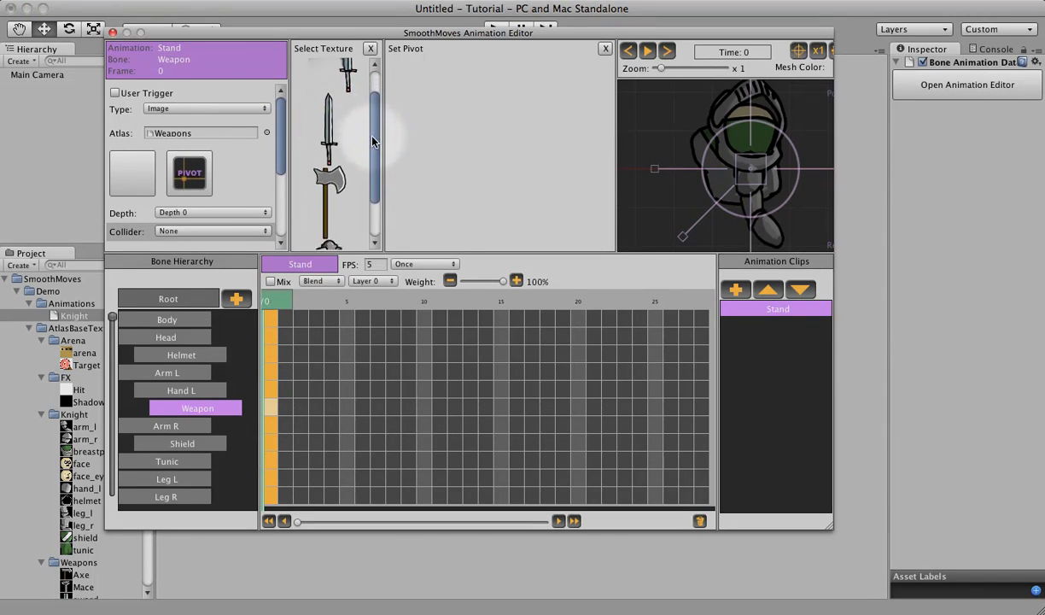
pyautogui.scroll(-3)
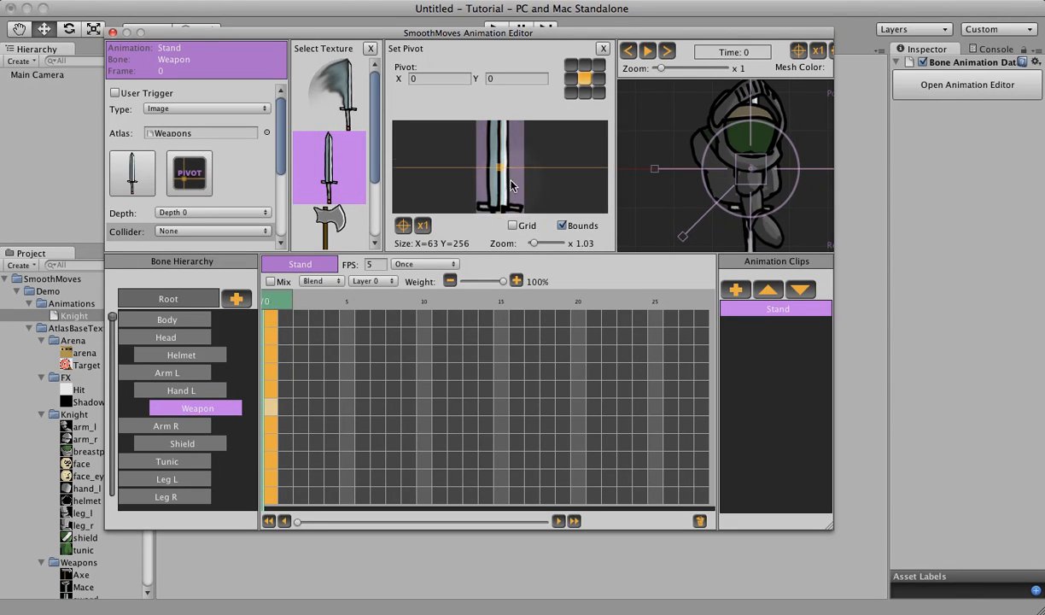
pyautogui.click(501, 190)
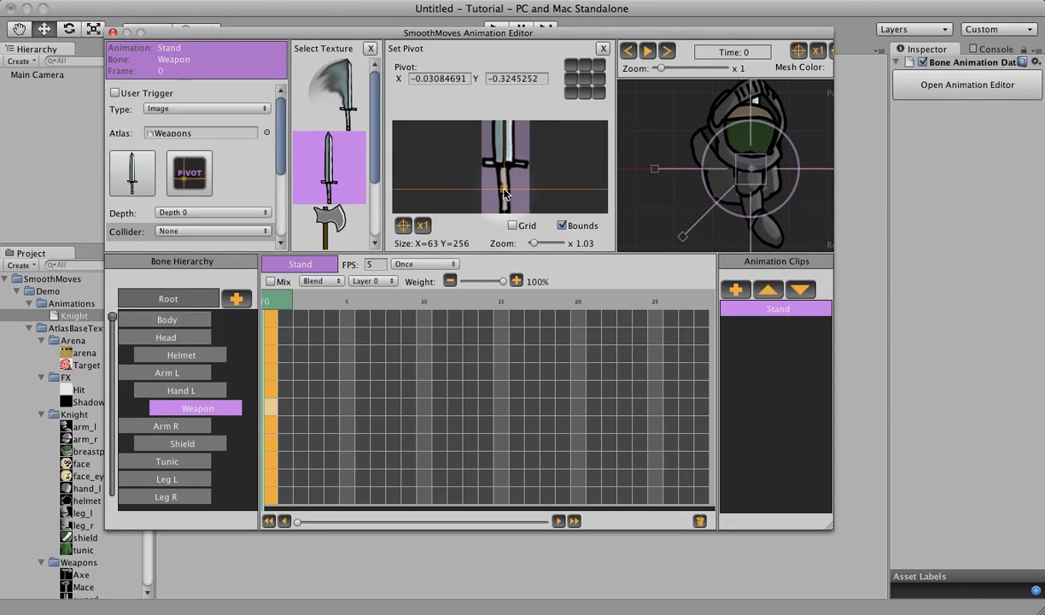
pyautogui.click(165, 425)
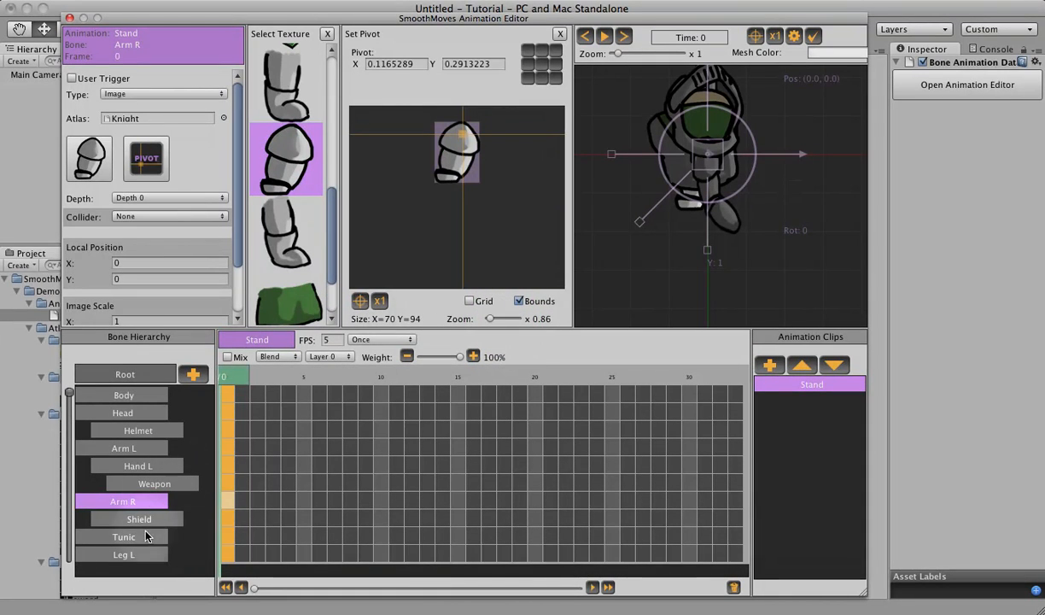
# Give the Shield bone the shield texture and the Tunic bone the tunic texture
pyautogui.click(140, 518)
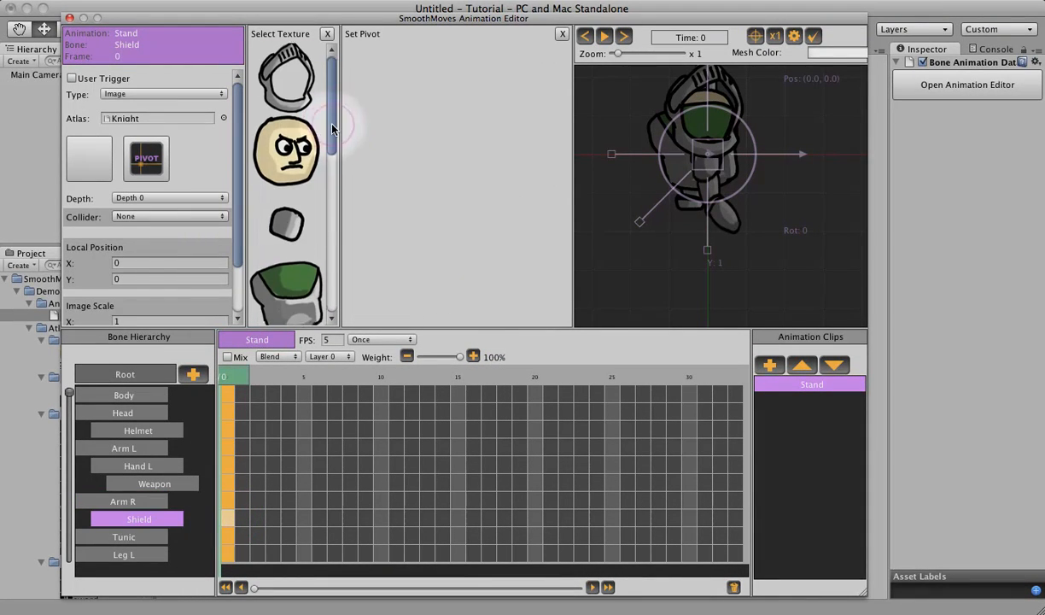
pyautogui.click(286, 139)
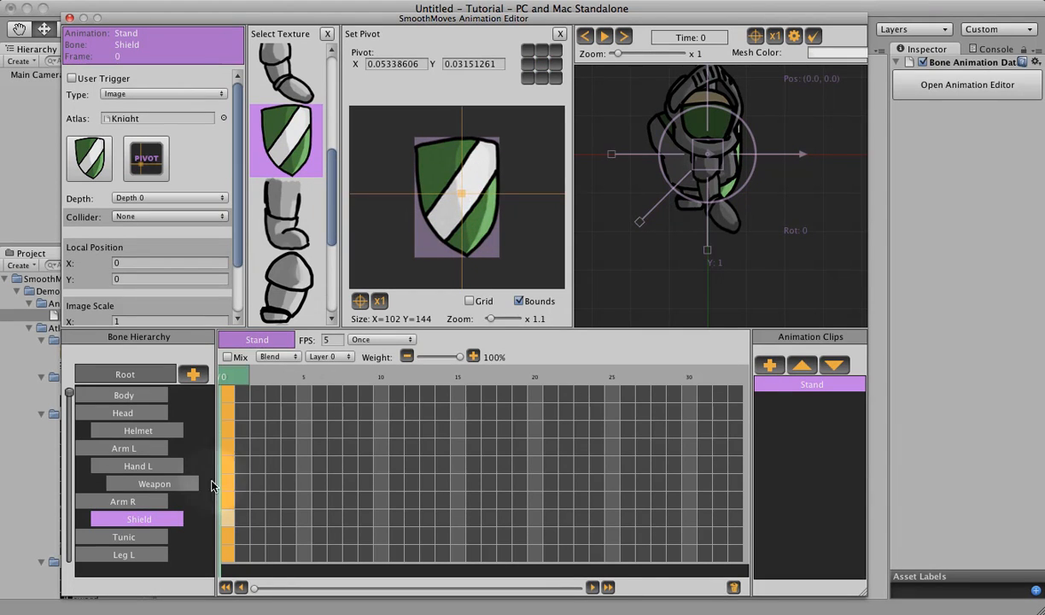
pyautogui.click(123, 536)
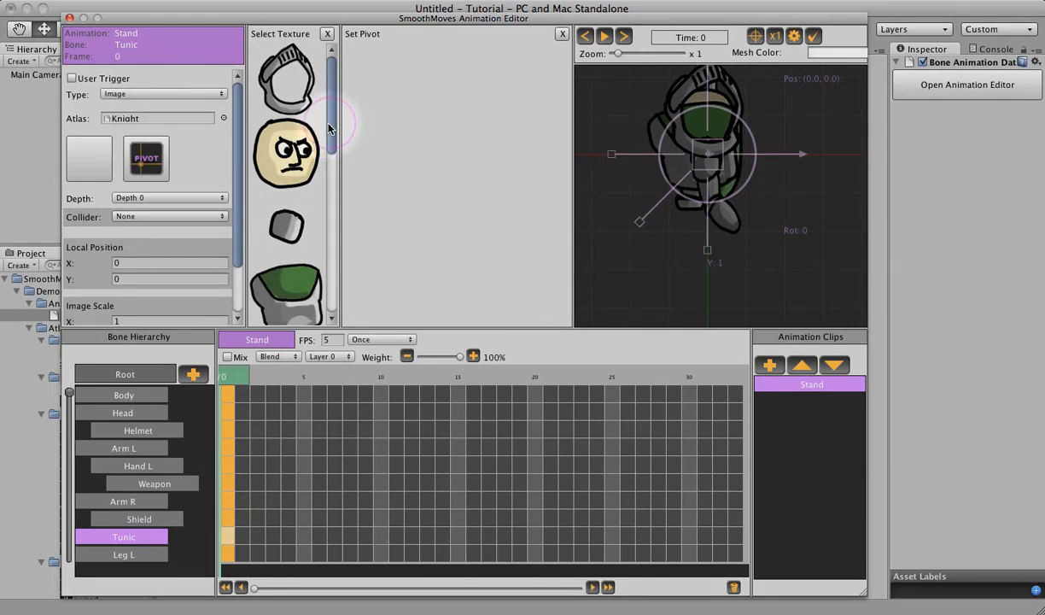
pyautogui.click(286, 260)
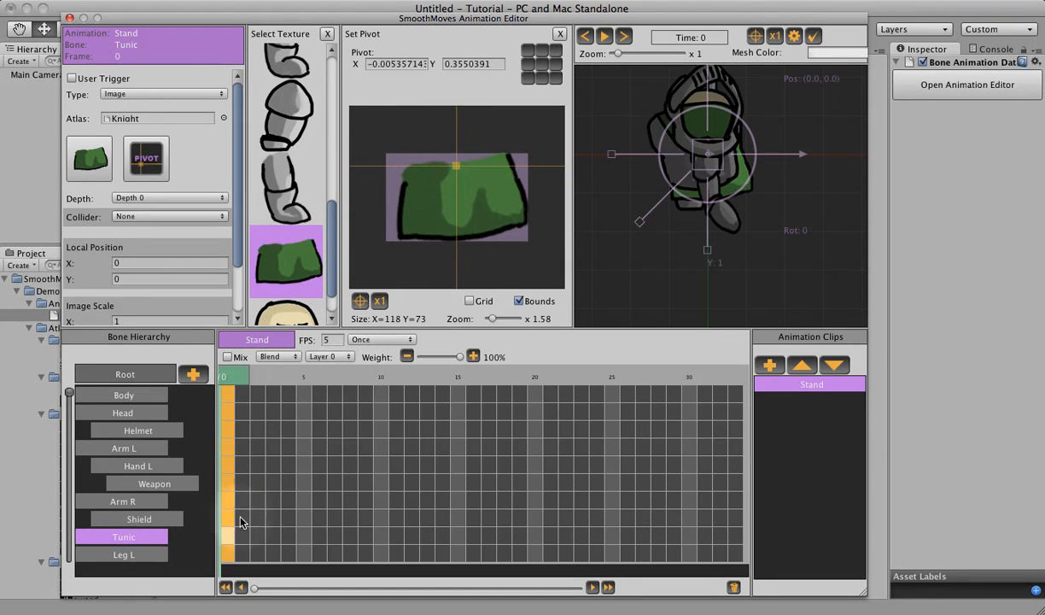
# Texture the leg bones with the leg image, pivoted at the top
pyautogui.click(123, 554)
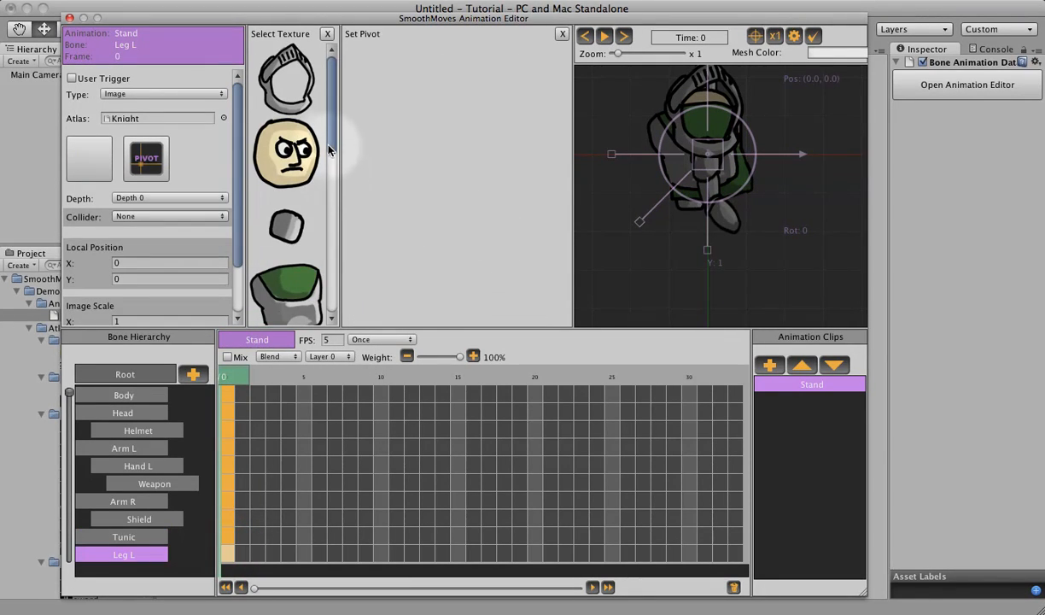
pyautogui.scroll(-3)
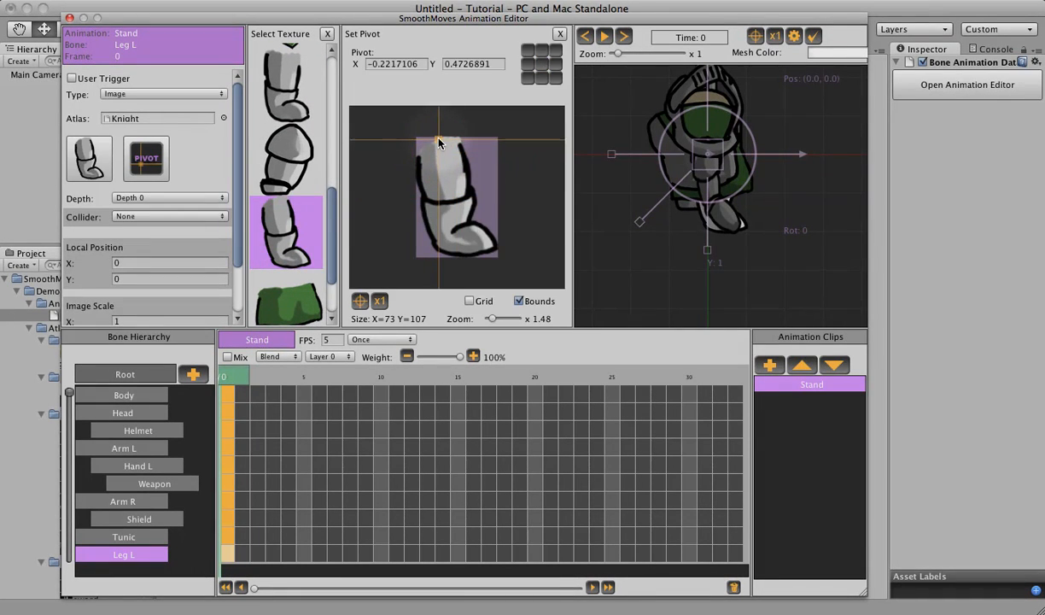
pyautogui.moveTo(438, 138); pyautogui.dragTo(434, 143)
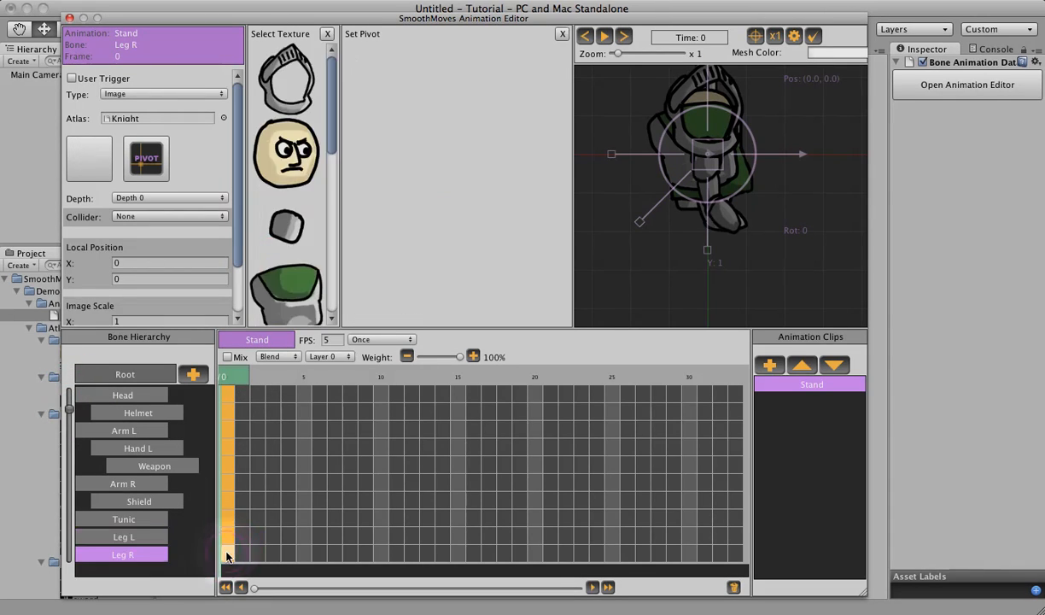
pyautogui.scroll(-3)
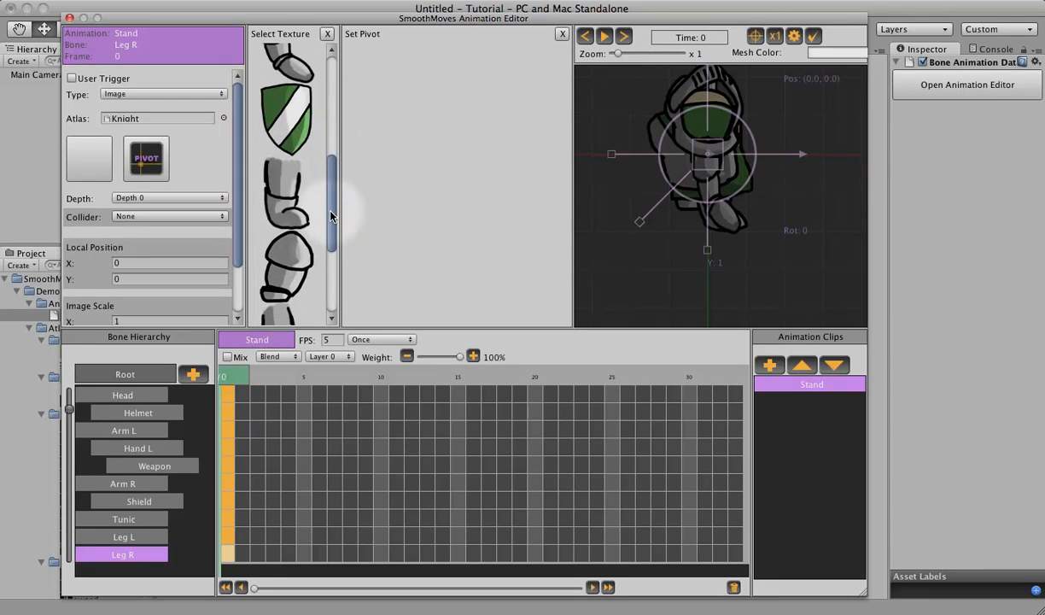
pyautogui.click(286, 188)
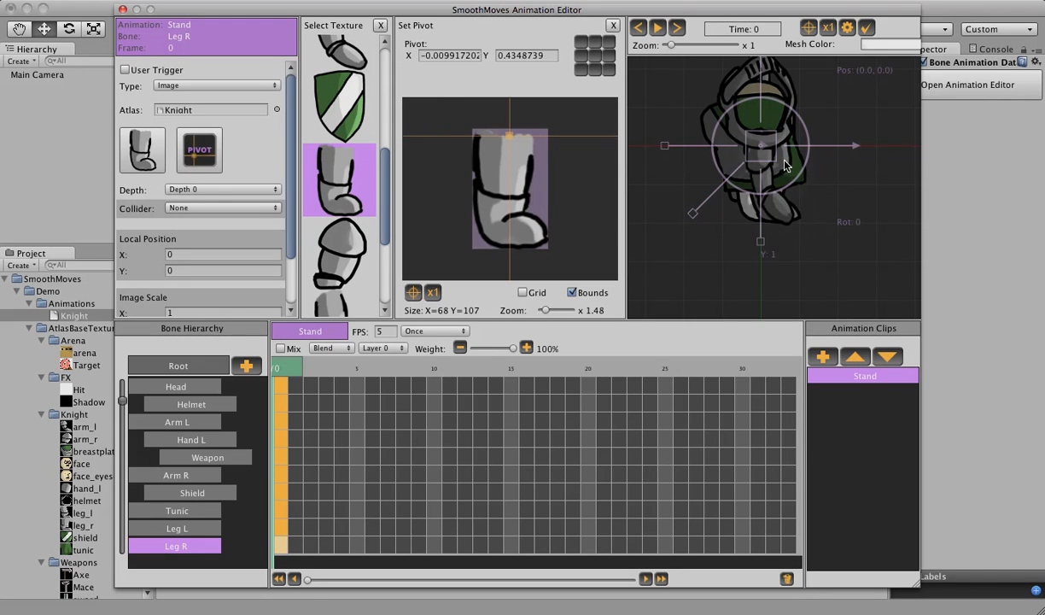
pyautogui.moveTo(754, 157)
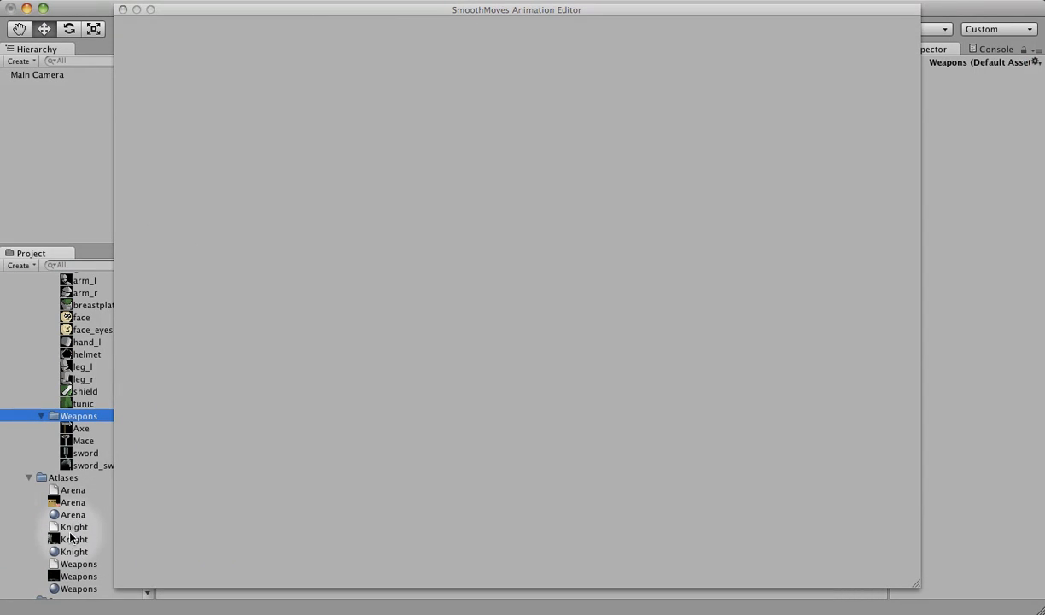
# Rebuild the Knight texture atlas from the Atlas Editor
pyautogui.click(74, 527)
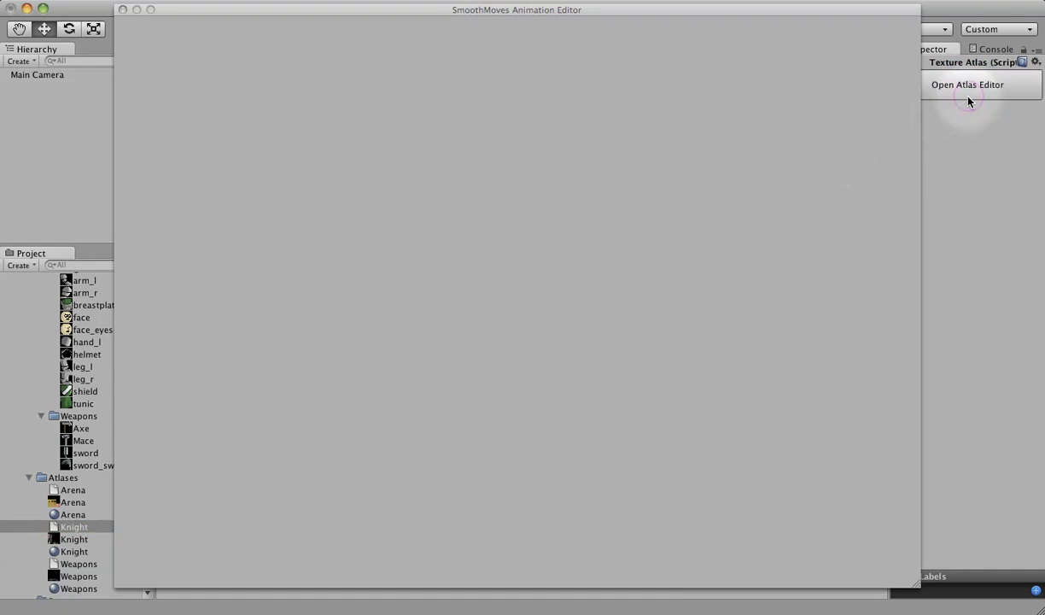
pyautogui.click(967, 83)
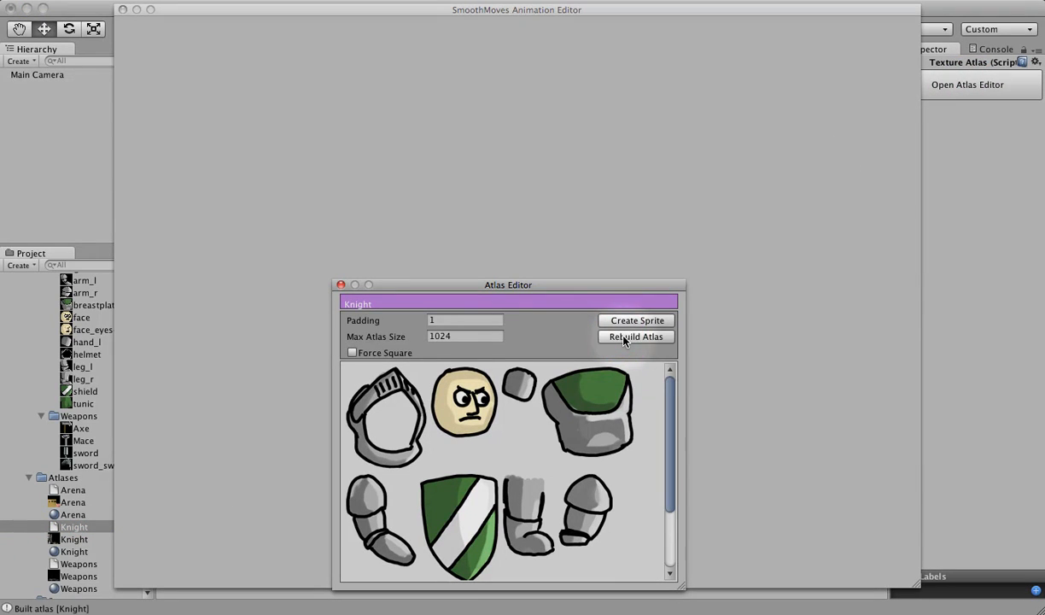
pyautogui.click(340, 284)
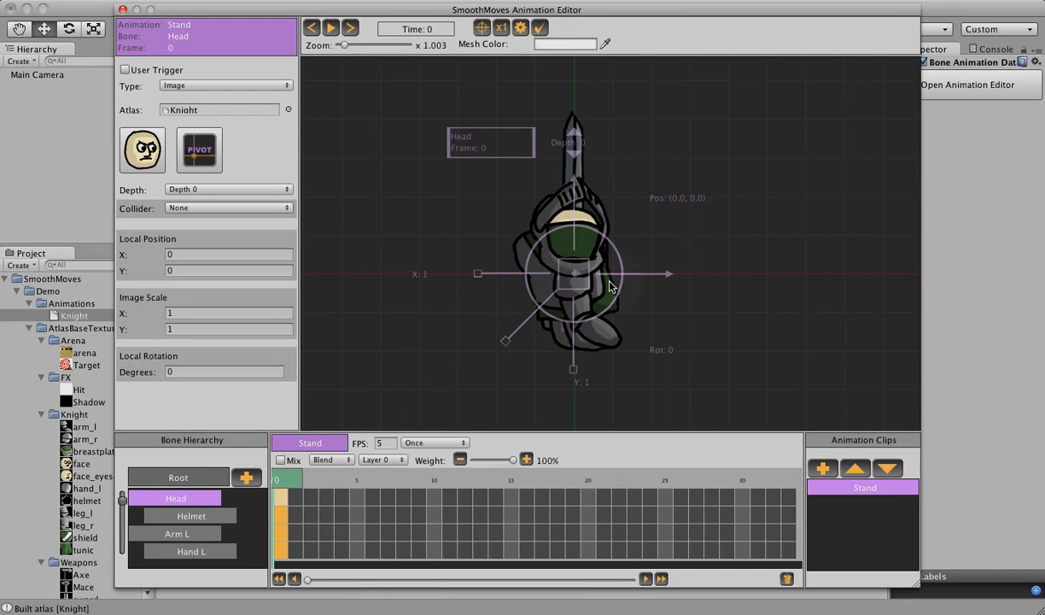
# Drag the head up-right, the tunic down-left and the right leg below the body
pyautogui.moveTo(576, 273); pyautogui.dragTo(689, 214)
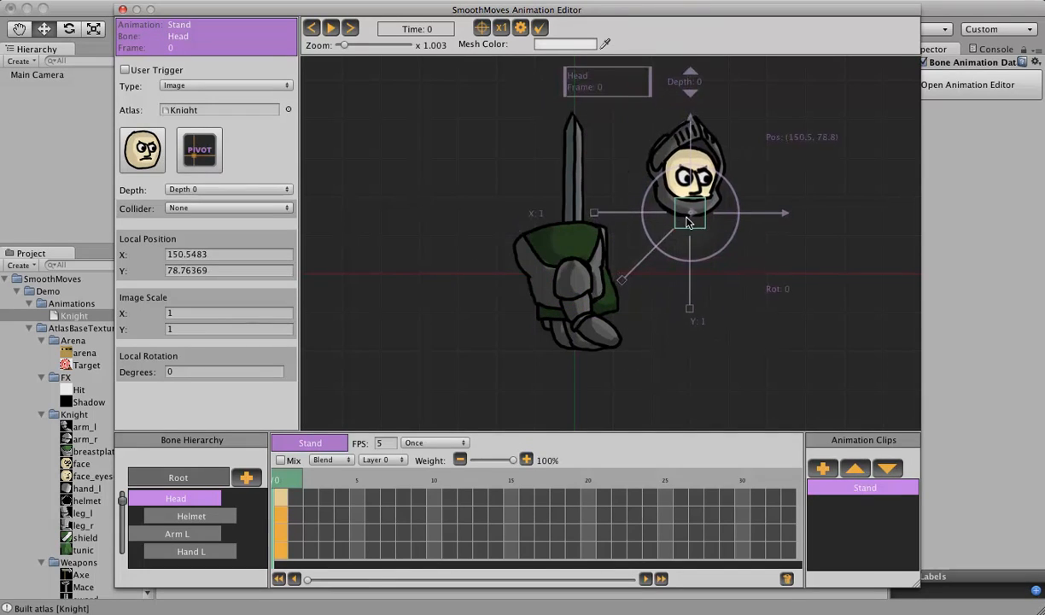
pyautogui.click(176, 533)
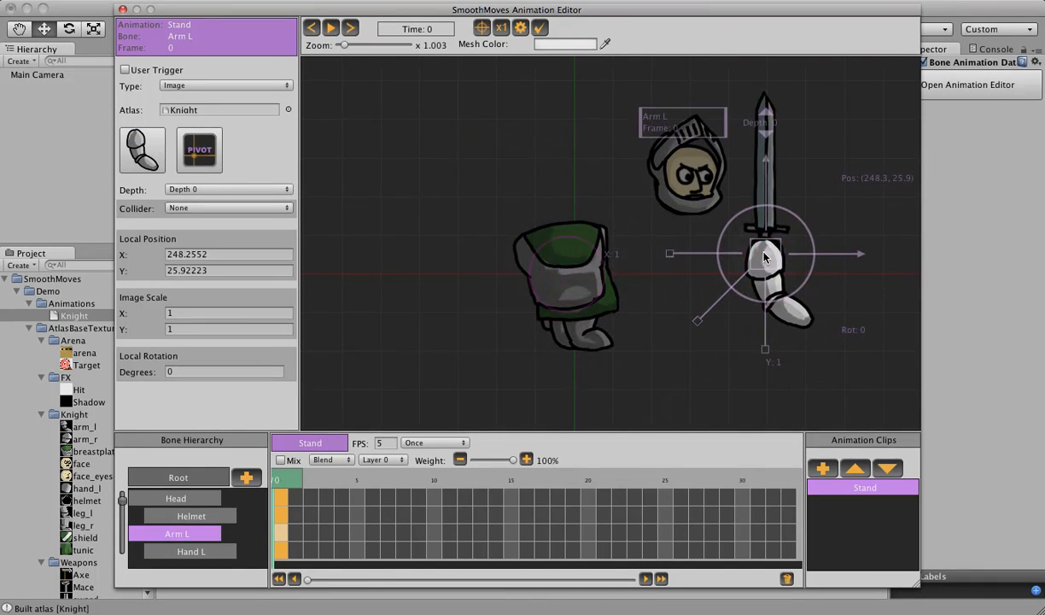
pyautogui.click(572, 273)
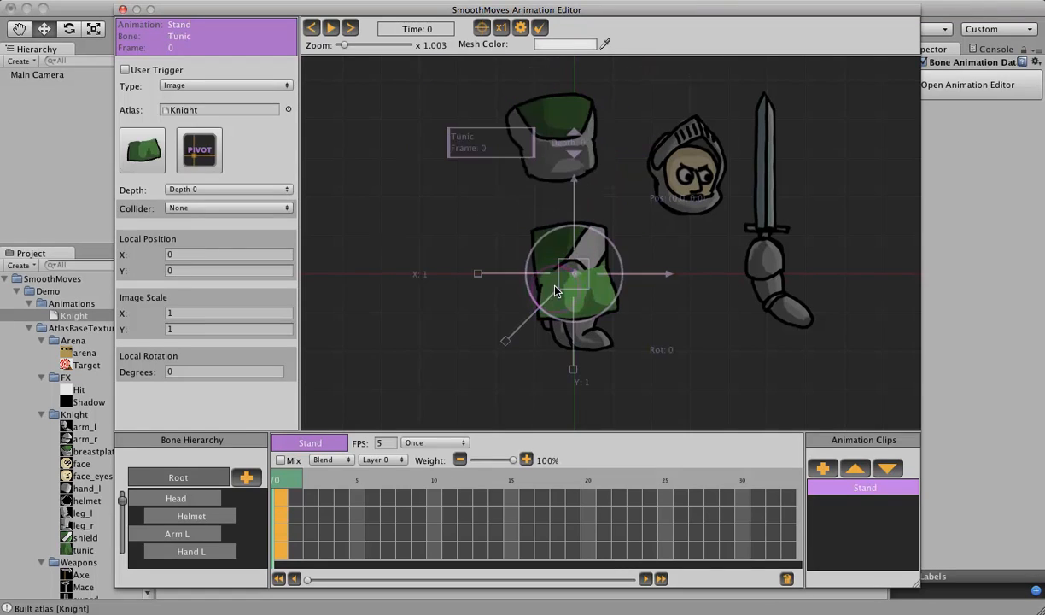
pyautogui.moveTo(572, 273); pyautogui.dragTo(426, 320)
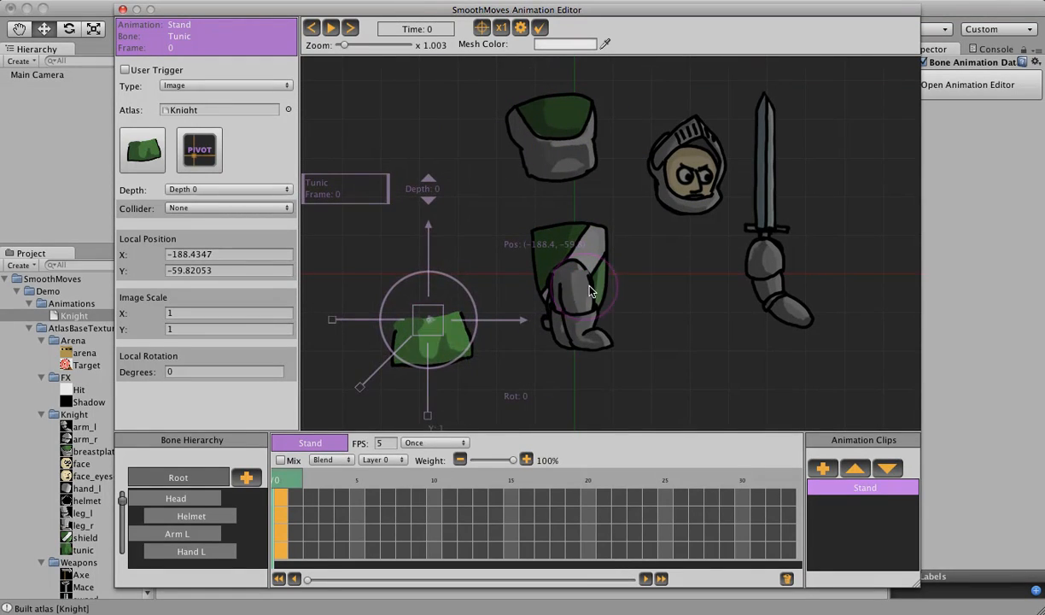
pyautogui.click(577, 290)
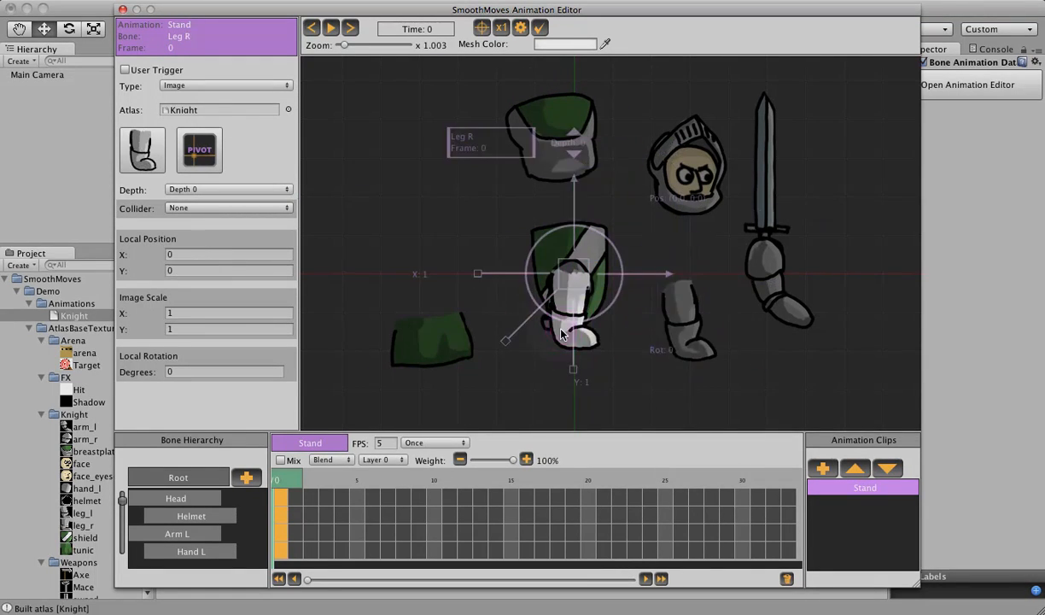
pyautogui.moveTo(573, 273); pyautogui.dragTo(510, 348)
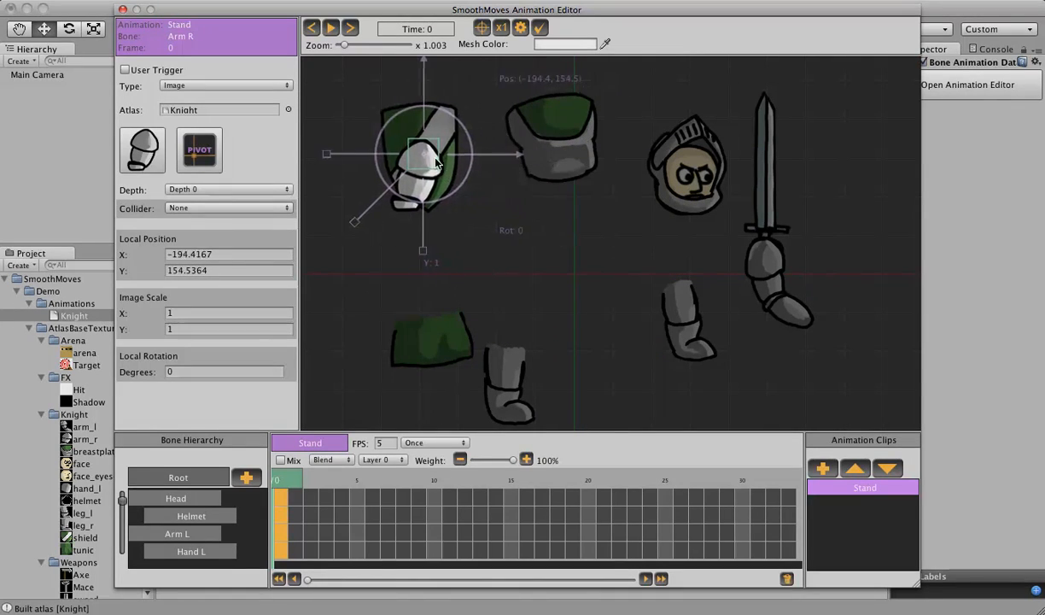
# Stack the body over both legs on the ground line, leaving head and arms apart
pyautogui.click(564, 153)
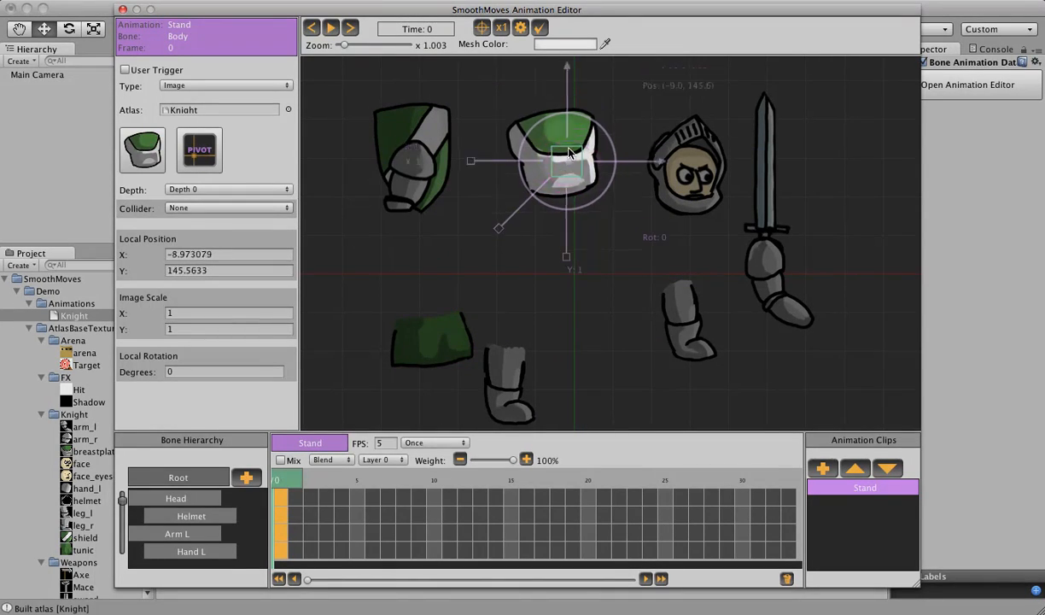
pyautogui.moveTo(566, 170); pyautogui.dragTo(570, 143)
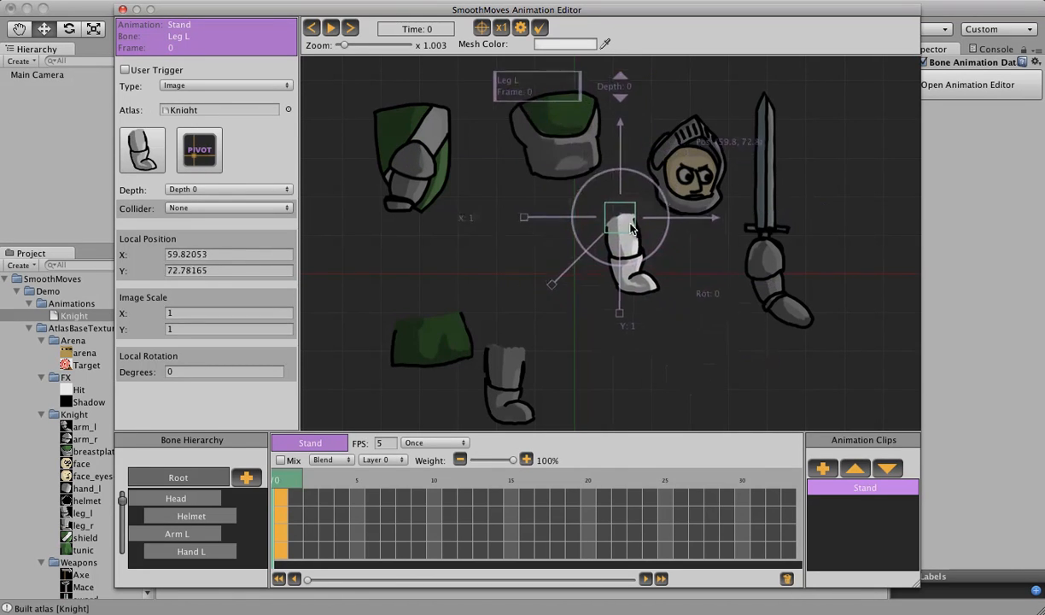
pyautogui.moveTo(621, 217); pyautogui.dragTo(606, 196)
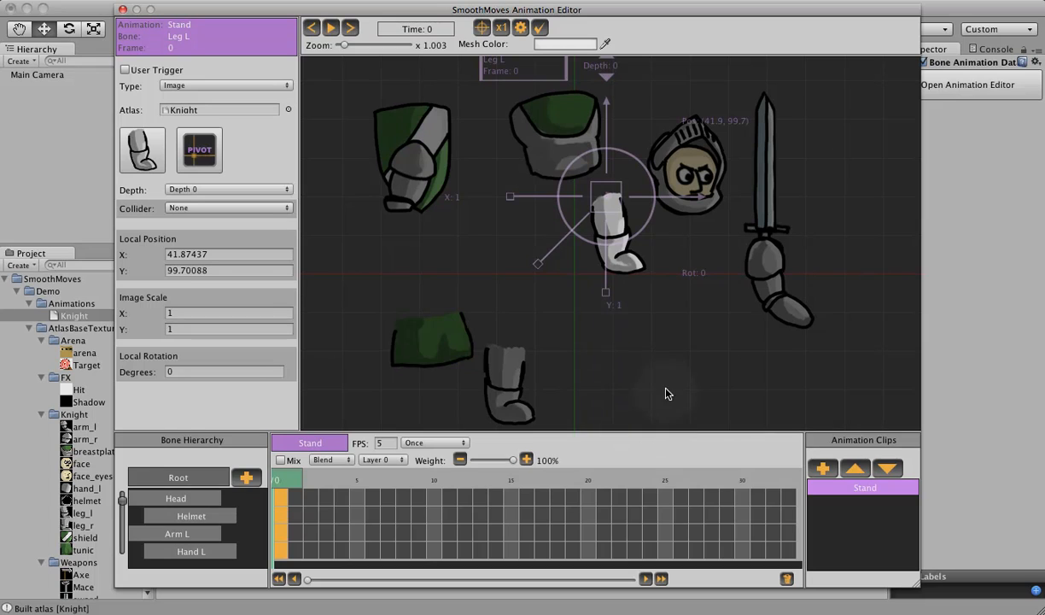
pyautogui.moveTo(674, 290)
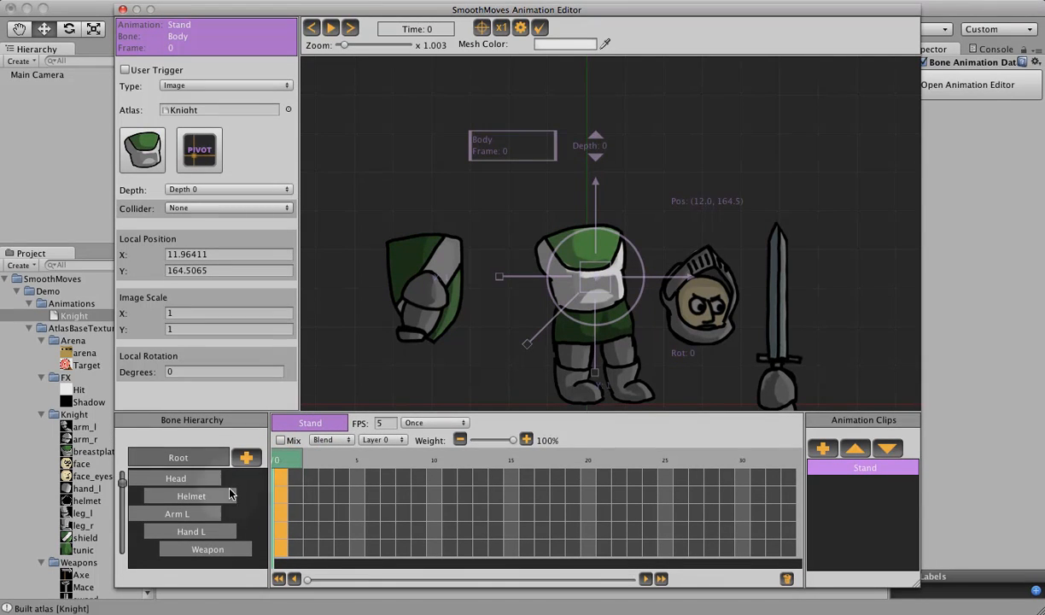
pyautogui.click(175, 478)
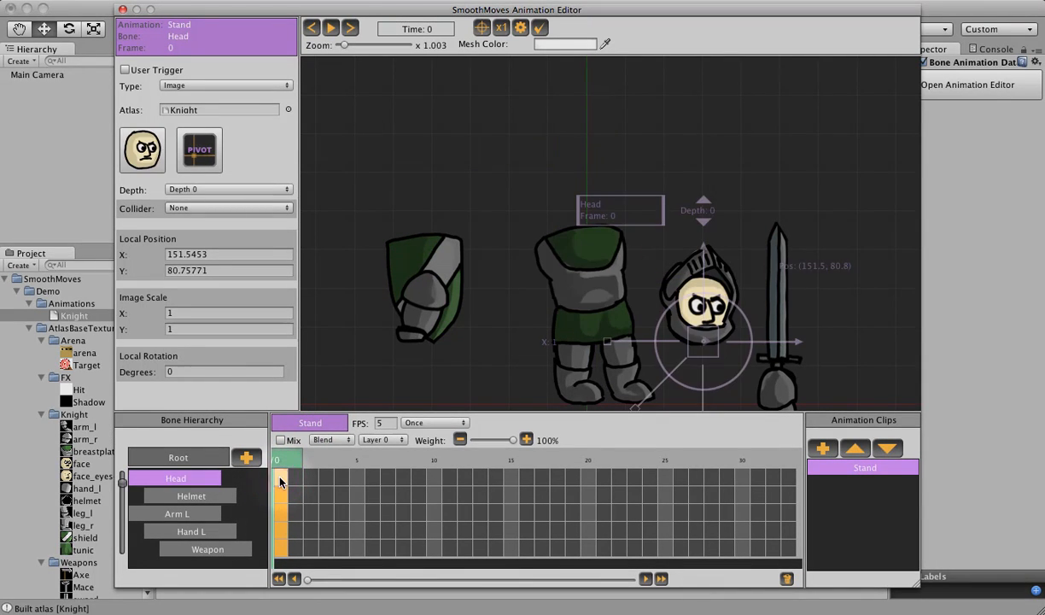